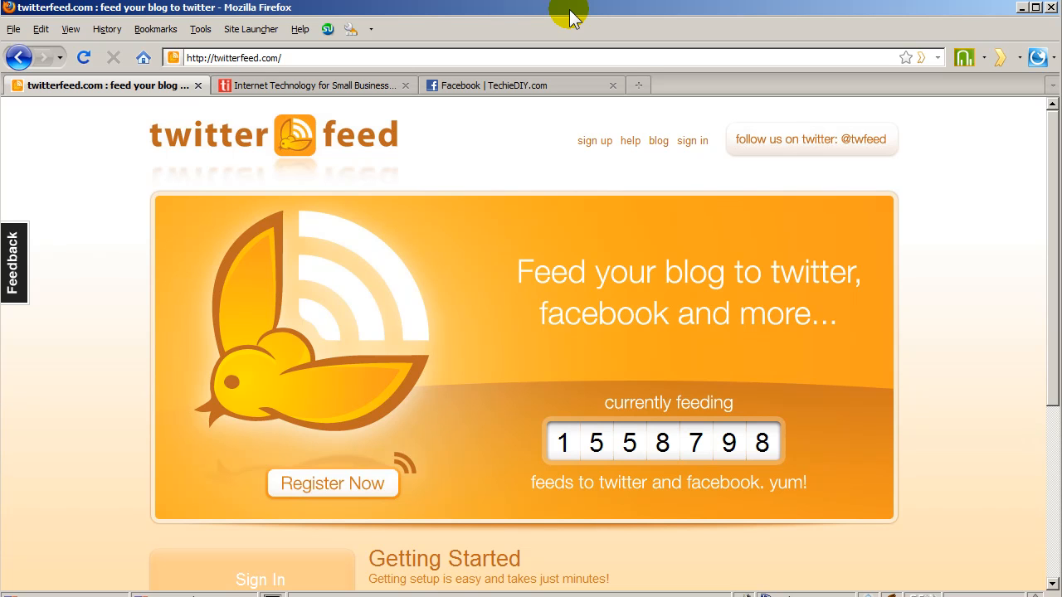
pyautogui.moveTo(362, 94)
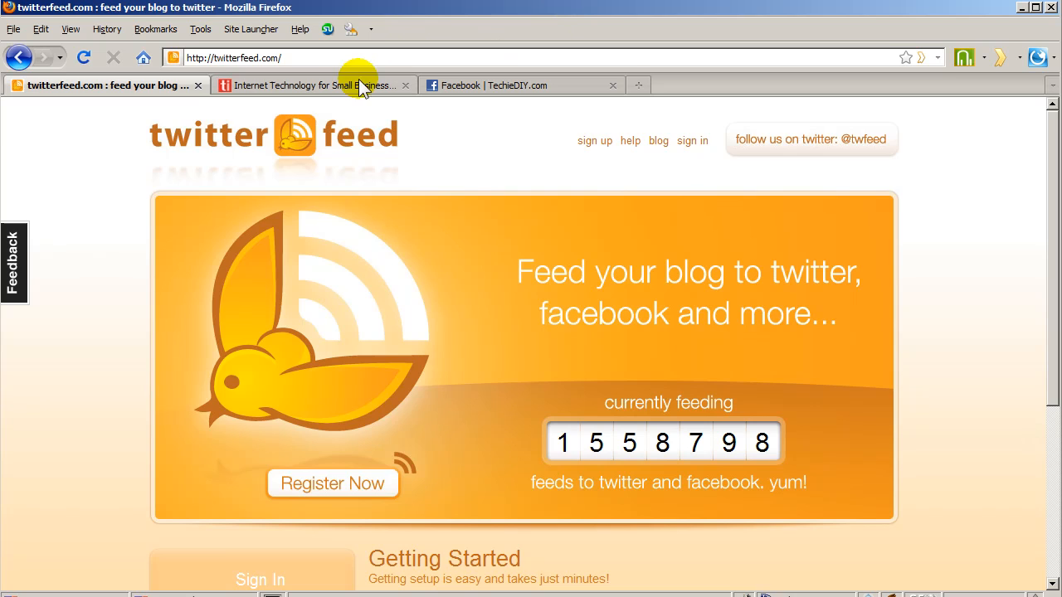
# Switch to the 'Internet Technology for Small Businesses' tab showing the Techie Insider blog.
pyautogui.click(323, 84)
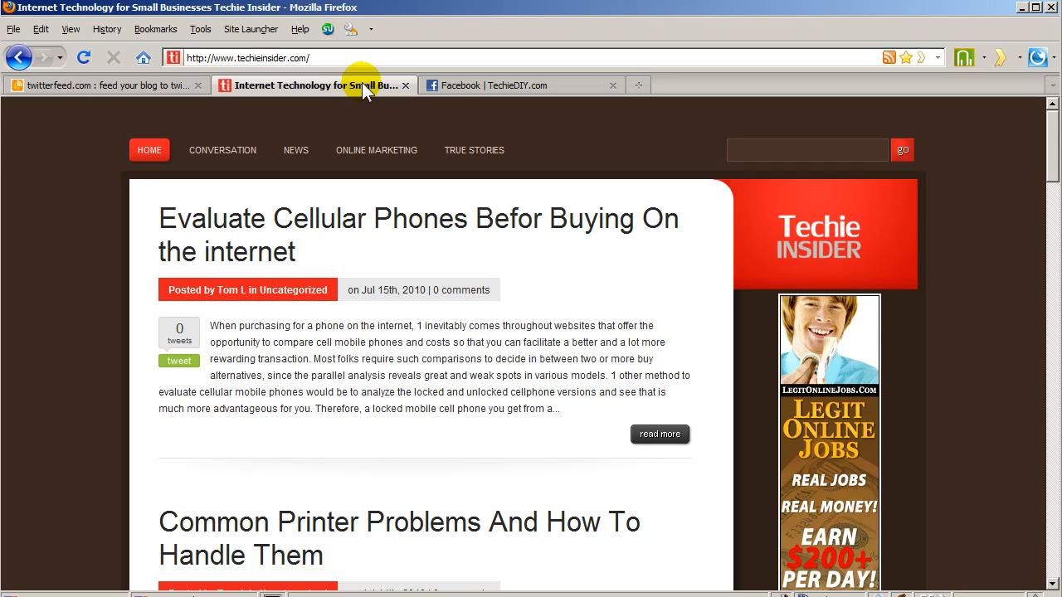
pyautogui.moveTo(432, 100)
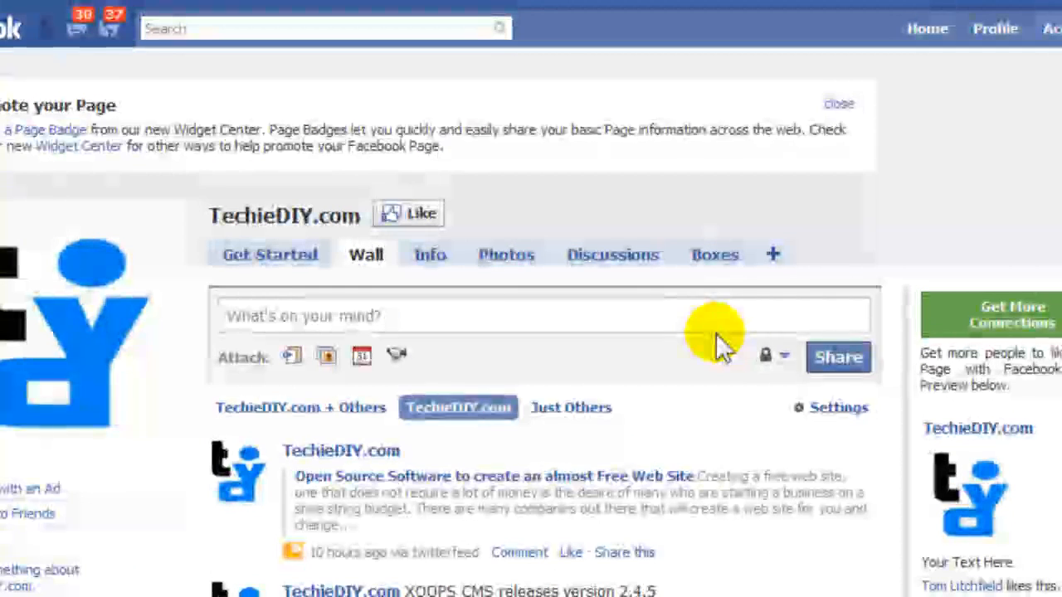
pyautogui.moveTo(635, 457)
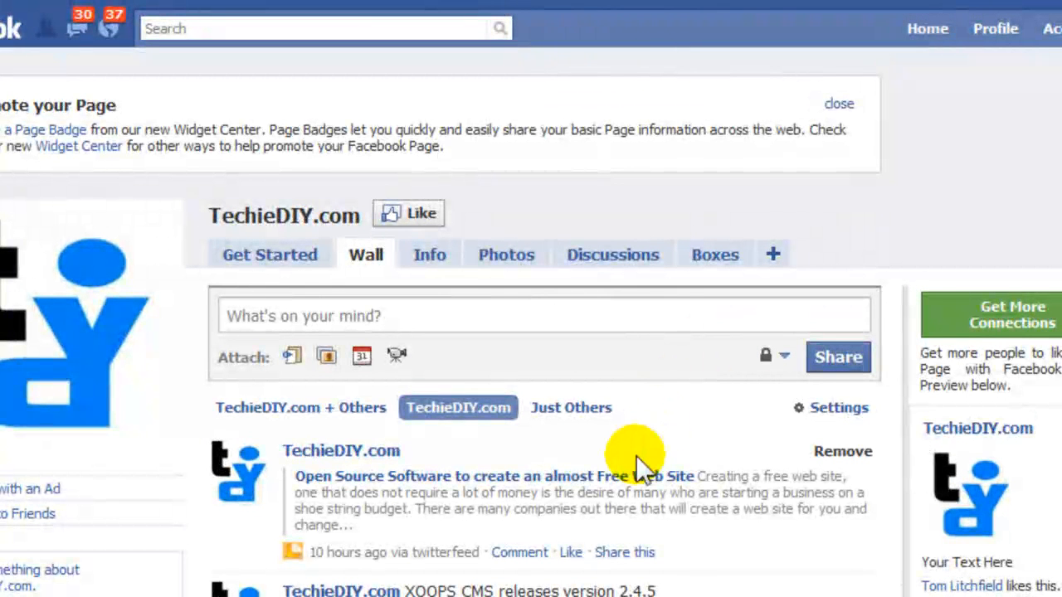
pyautogui.scroll(-3)
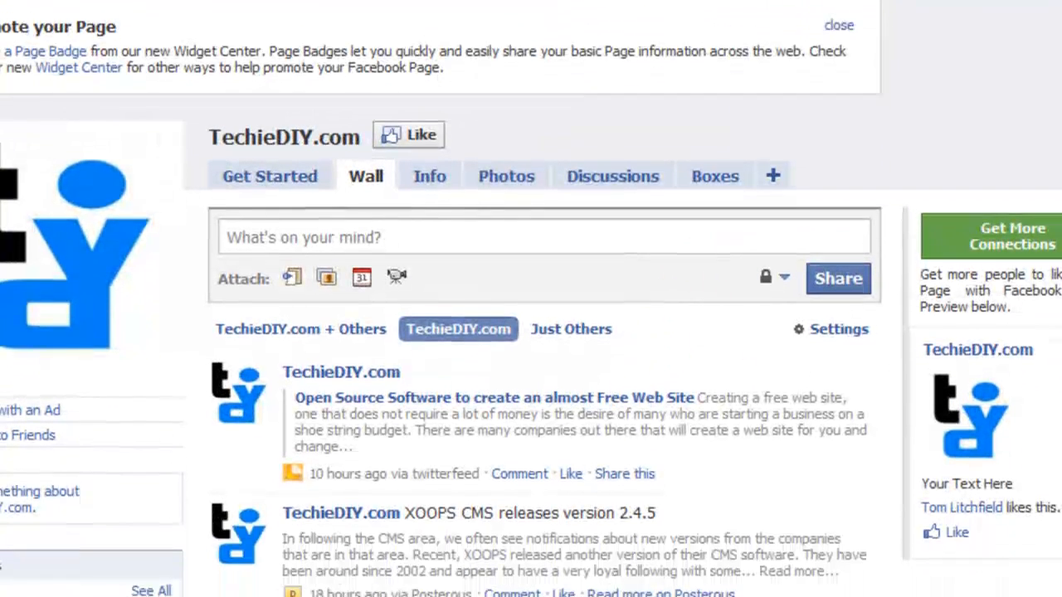
pyautogui.scroll(-3)
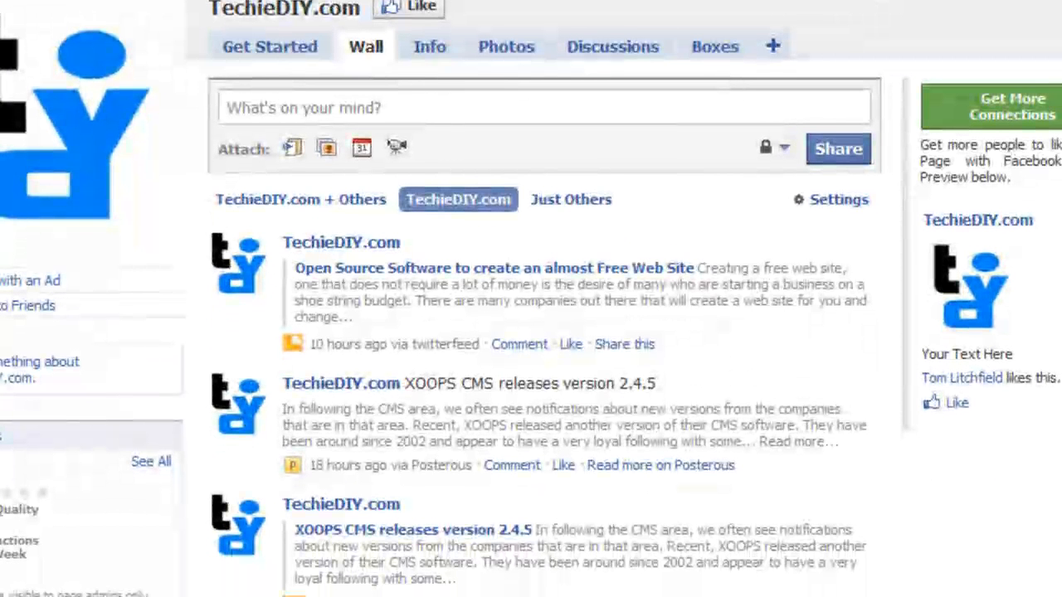
pyautogui.moveTo(610, 302)
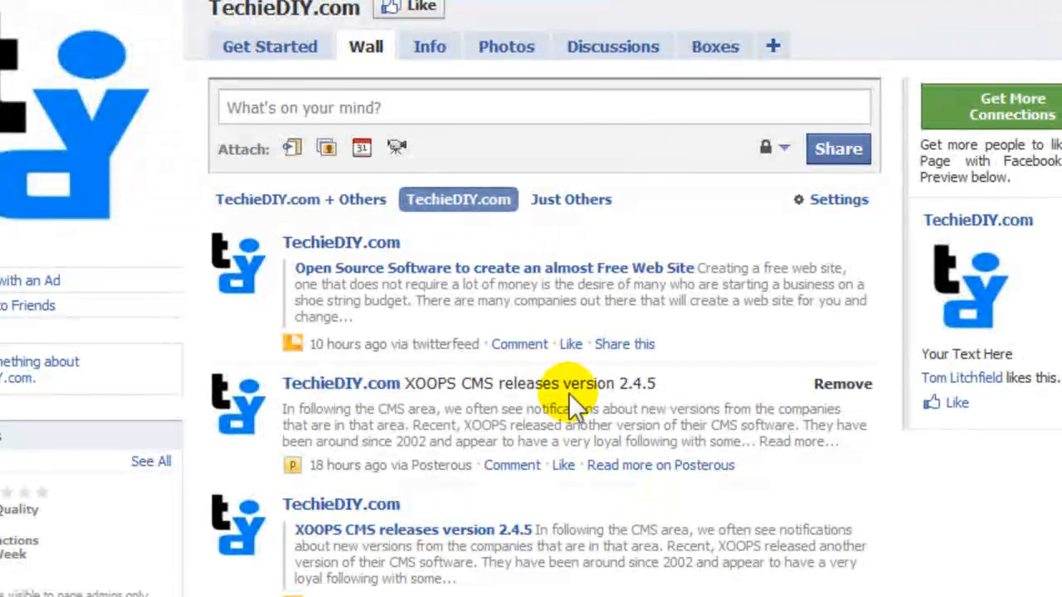
pyautogui.moveTo(524, 285)
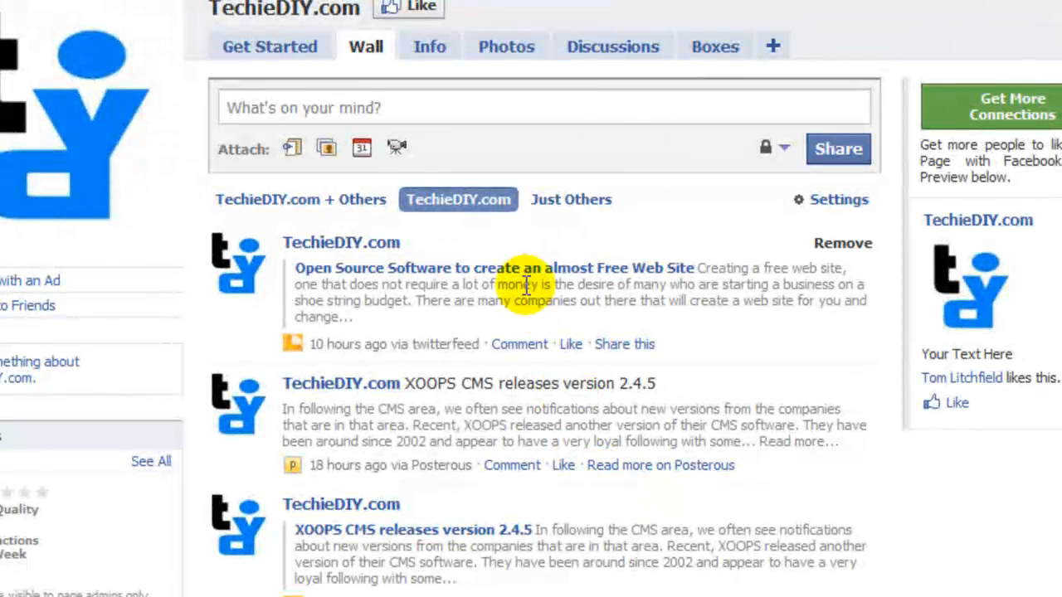
pyautogui.moveTo(522, 265)
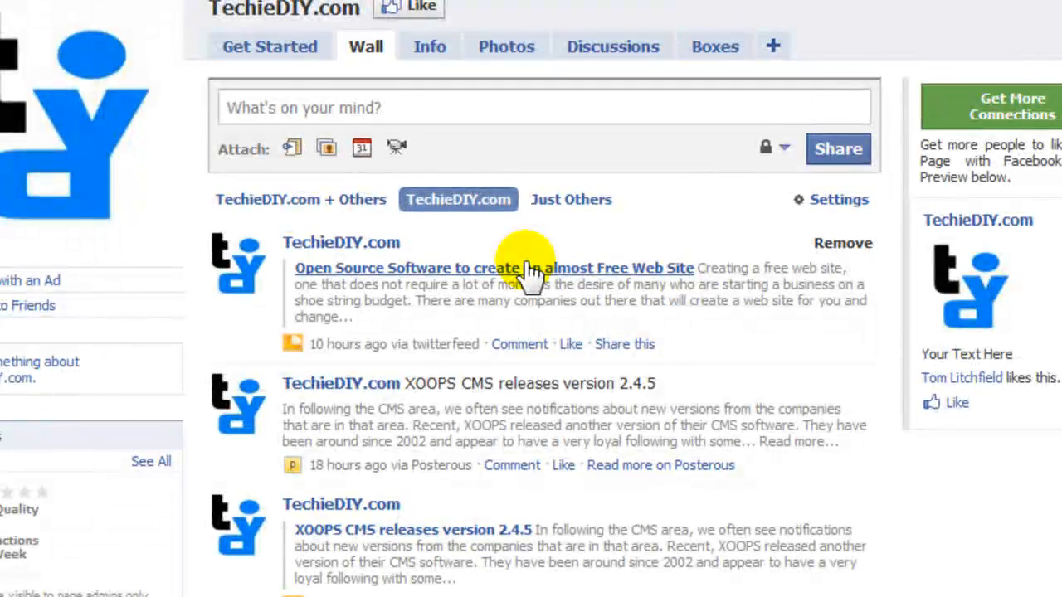
pyautogui.click(506, 268)
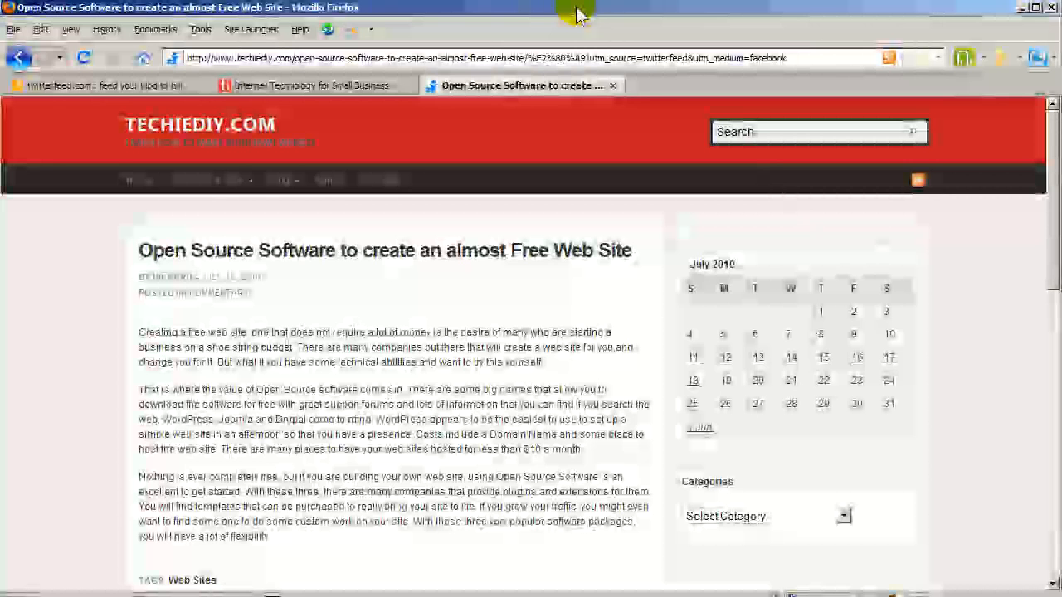
pyautogui.moveTo(17, 56)
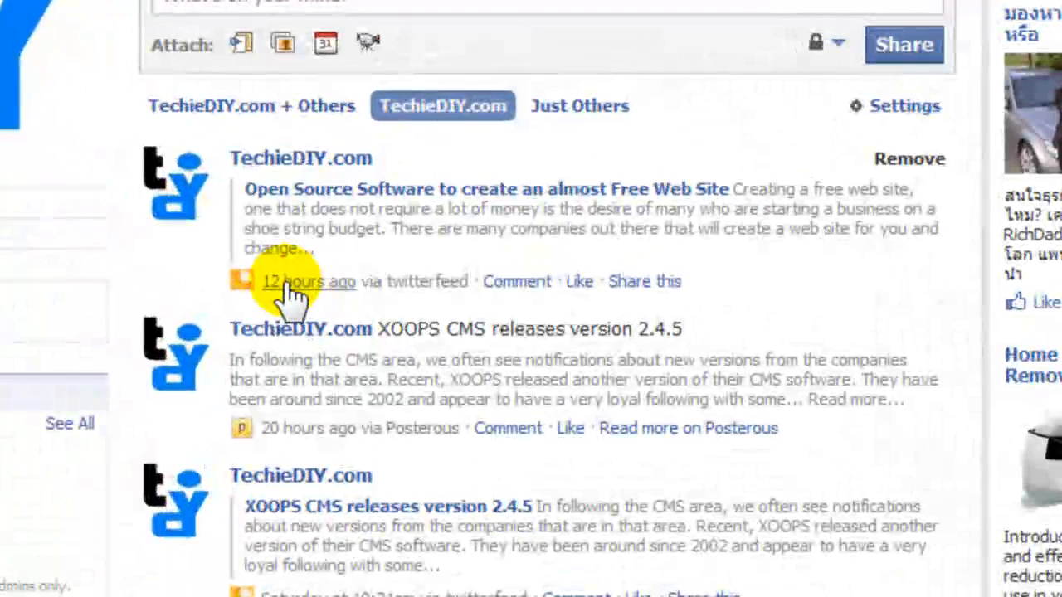
pyautogui.moveTo(361, 287)
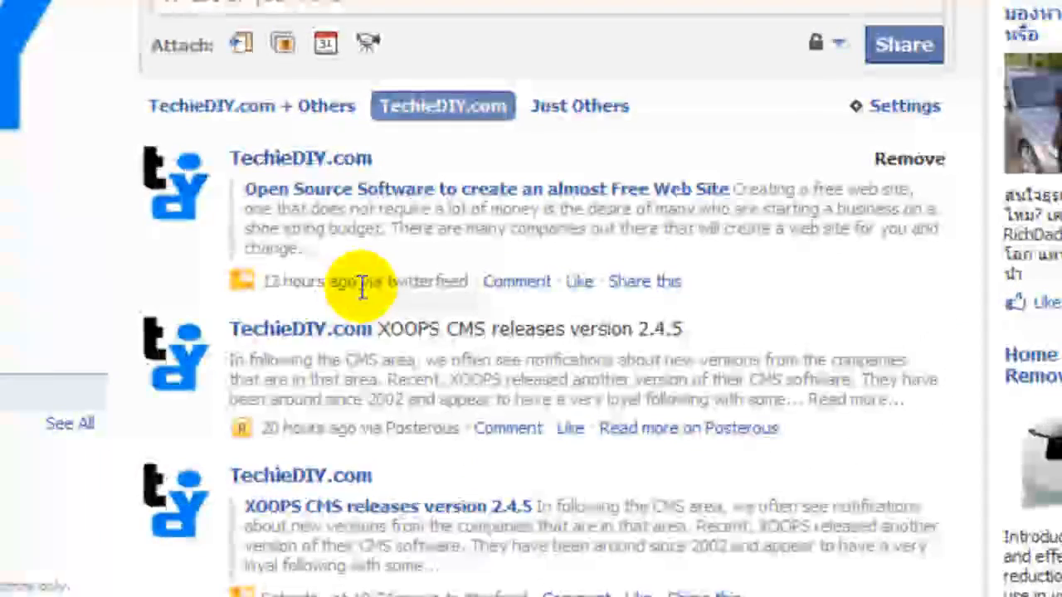
pyautogui.scroll(-3)
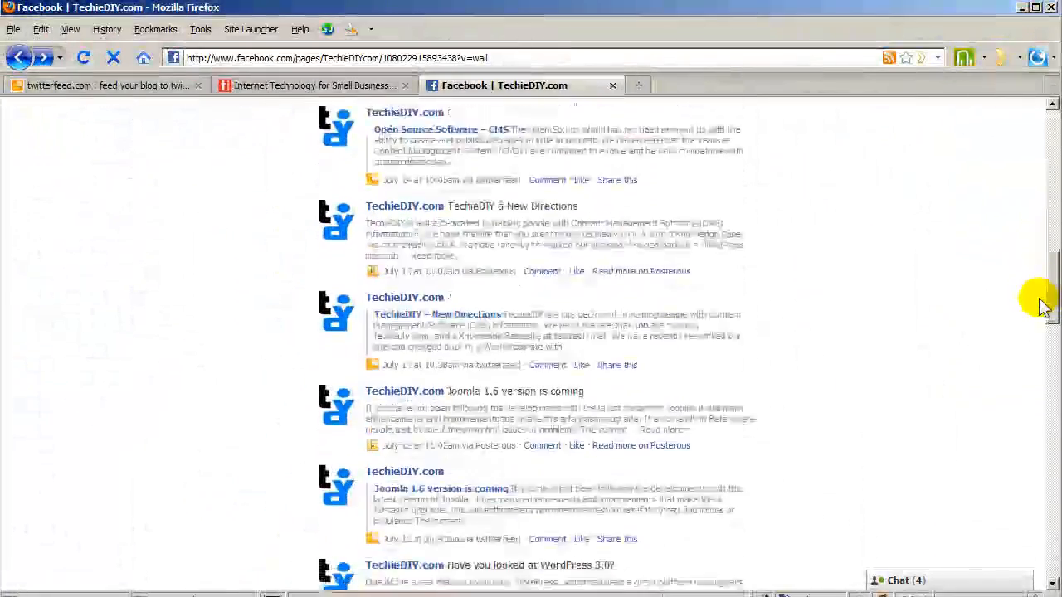
pyautogui.scroll(-3)
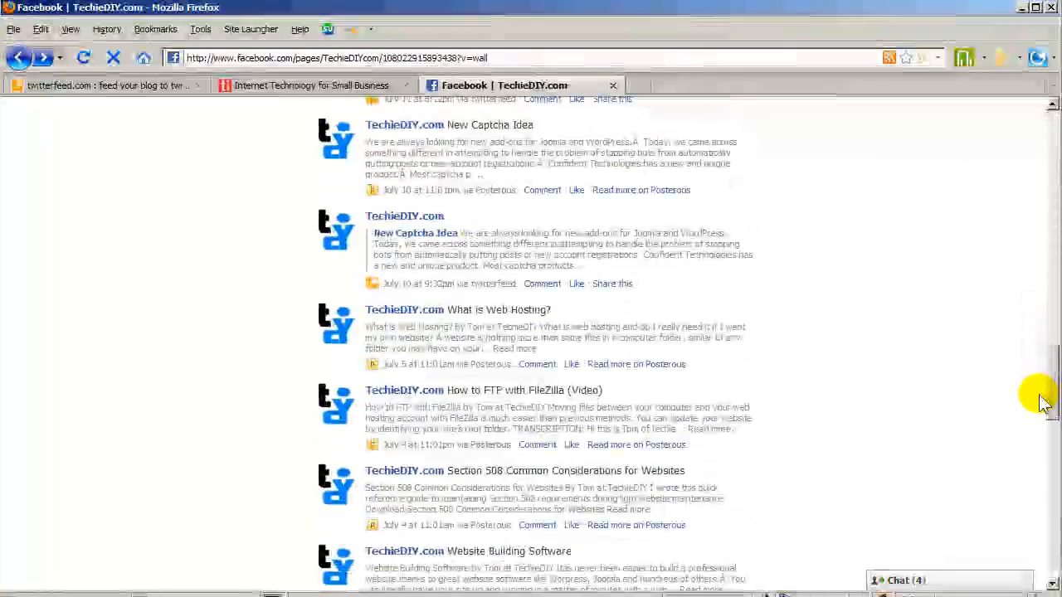
pyautogui.scroll(-3)
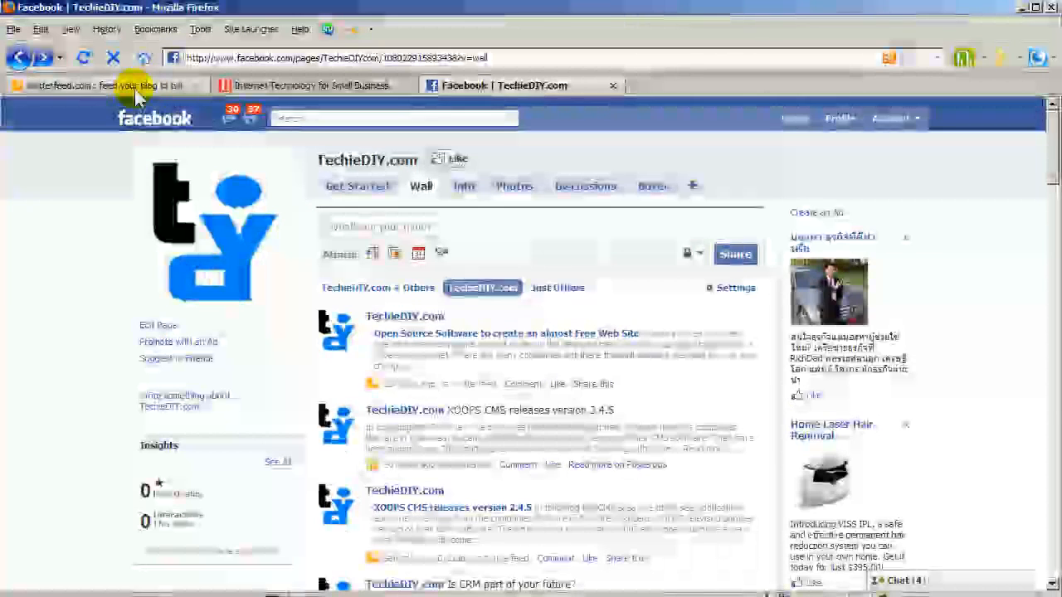
# Return to the twitterfeed tab, open sign-in and start entering the account credentials.
pyautogui.click(132, 85)
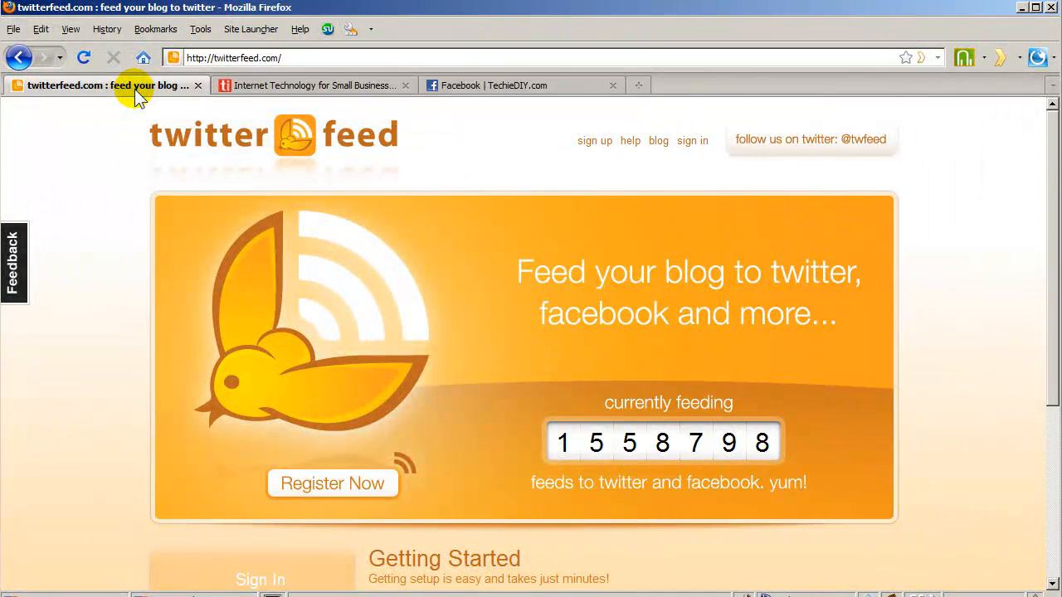
pyautogui.moveTo(692, 140)
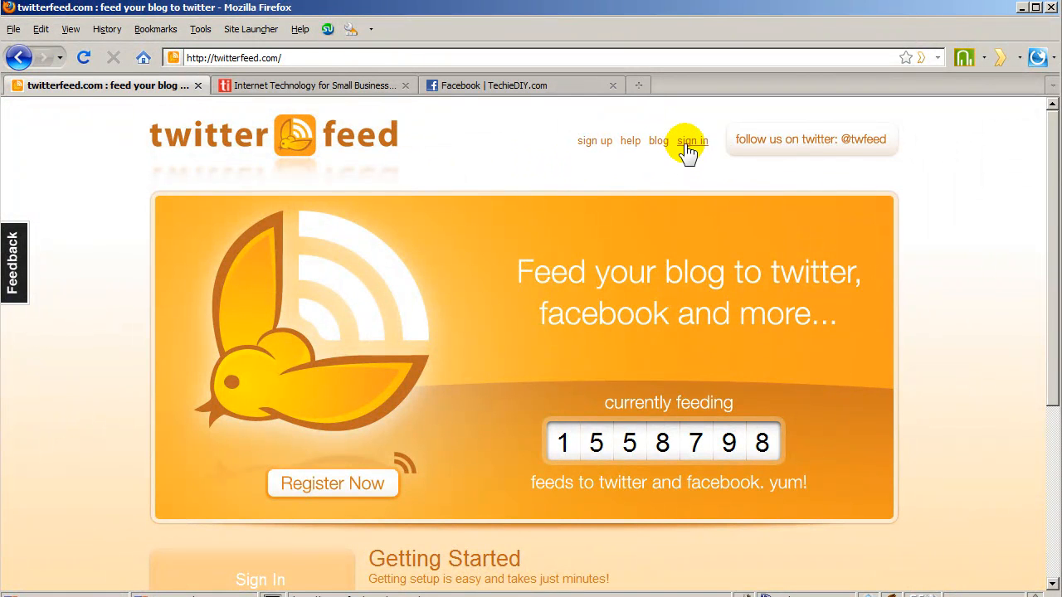
pyautogui.click(693, 140)
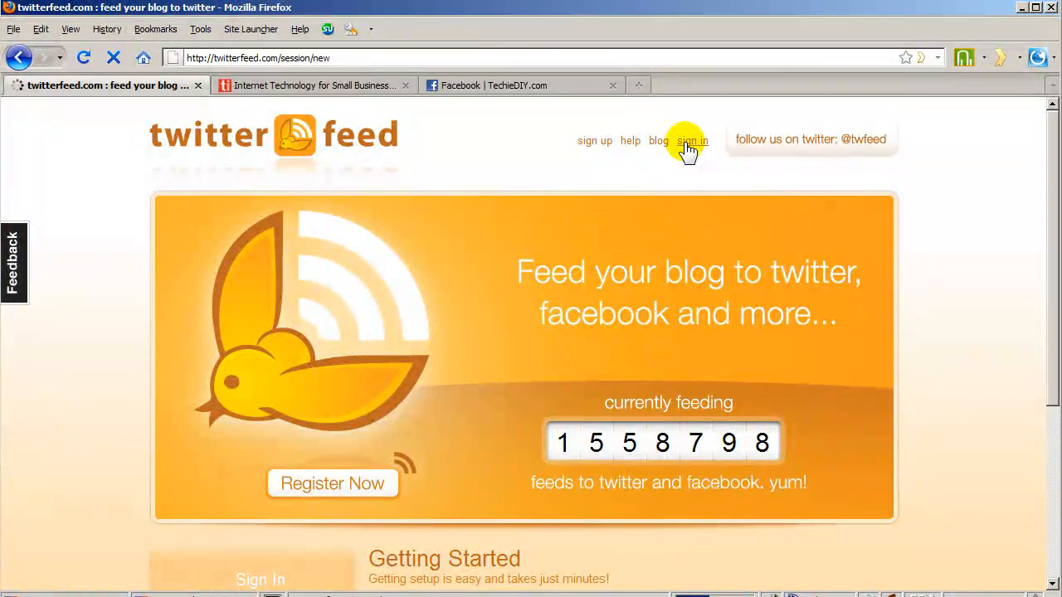
pyautogui.click(693, 140)
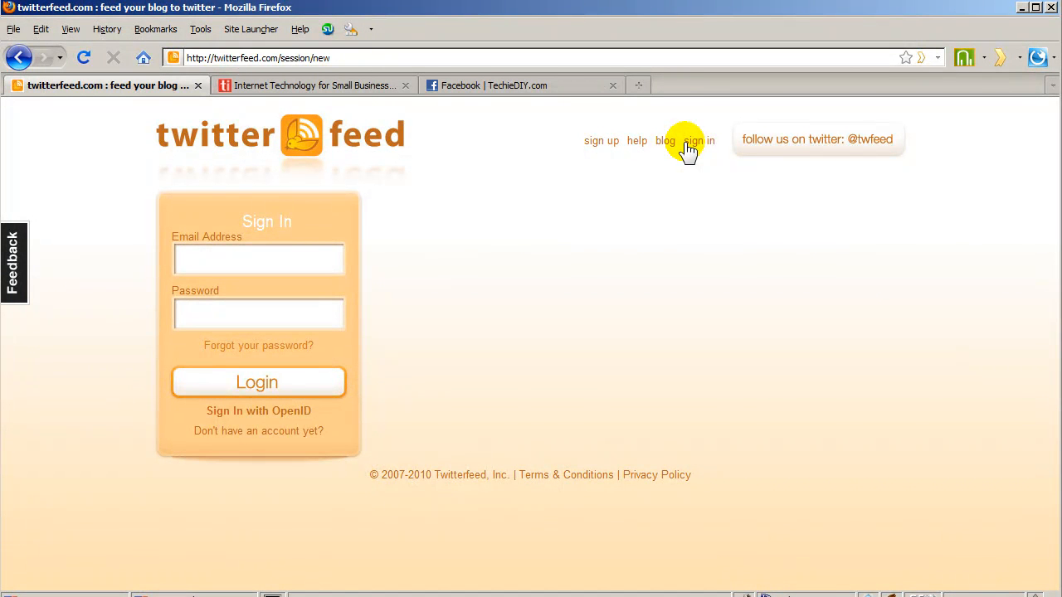
pyautogui.click(258, 381)
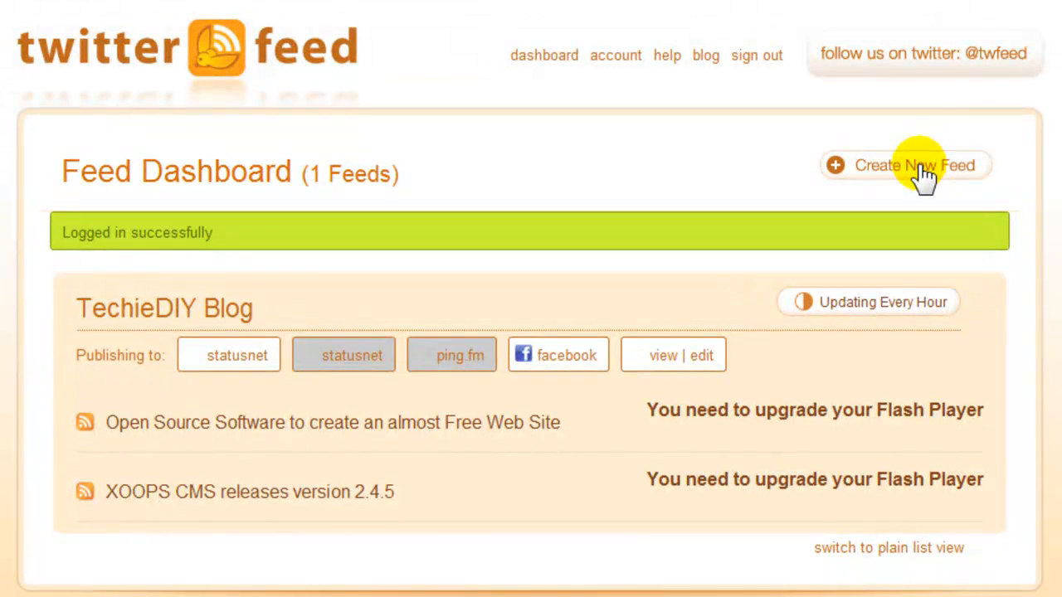
# Start a new feed and enter 'Techie Insider' as its feed name.
pyautogui.click(904, 164)
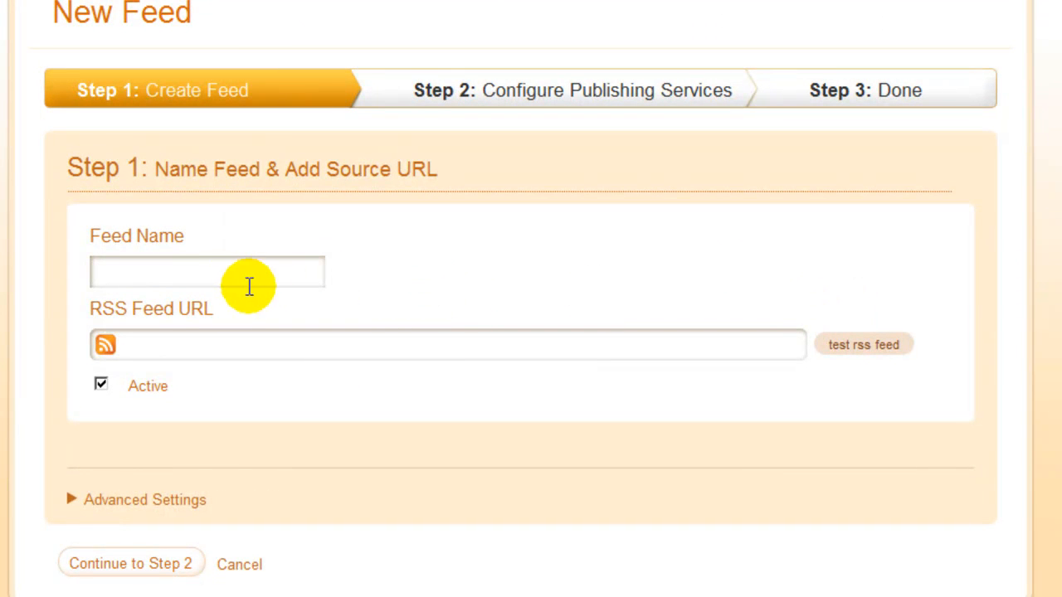
pyautogui.moveTo(231, 264)
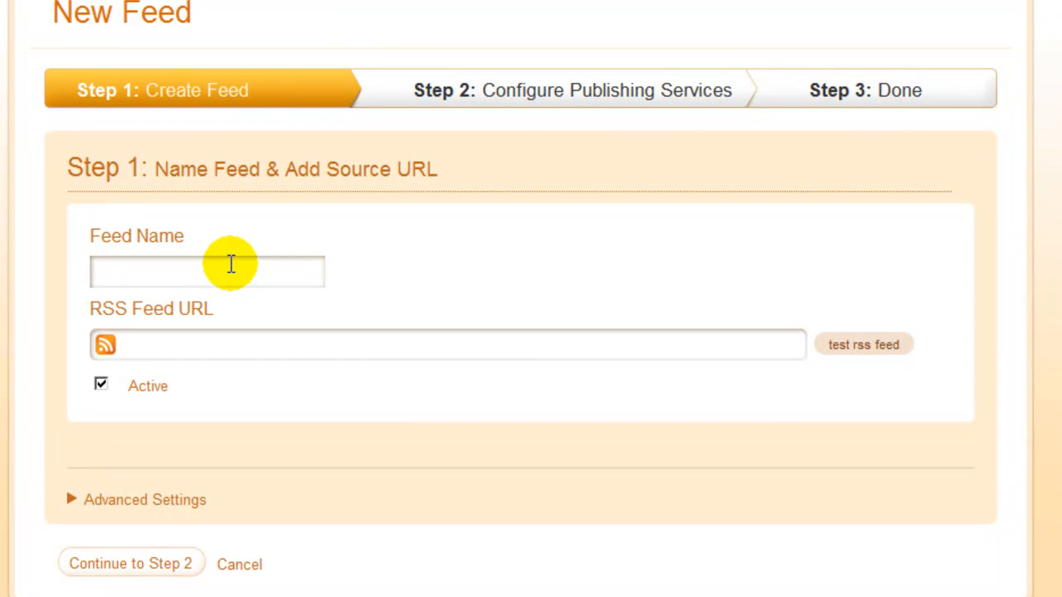
pyautogui.write('Techie')
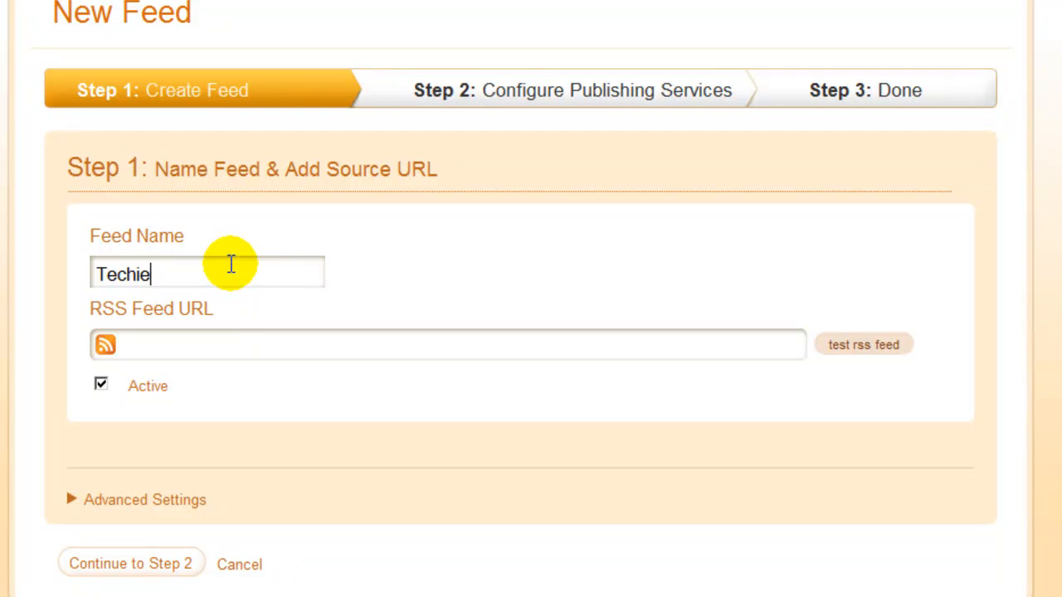
pyautogui.write('Insider')
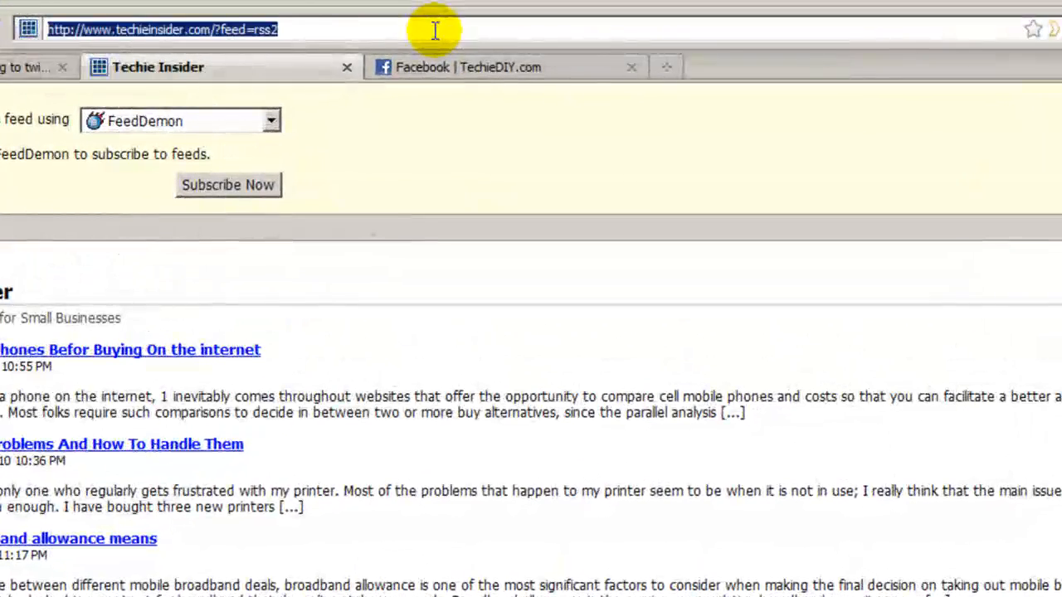
# Paste the blog's RSS address into the feed URL box and test it until 'Feed parsed OK'.
pyautogui.rightClick(166, 30)
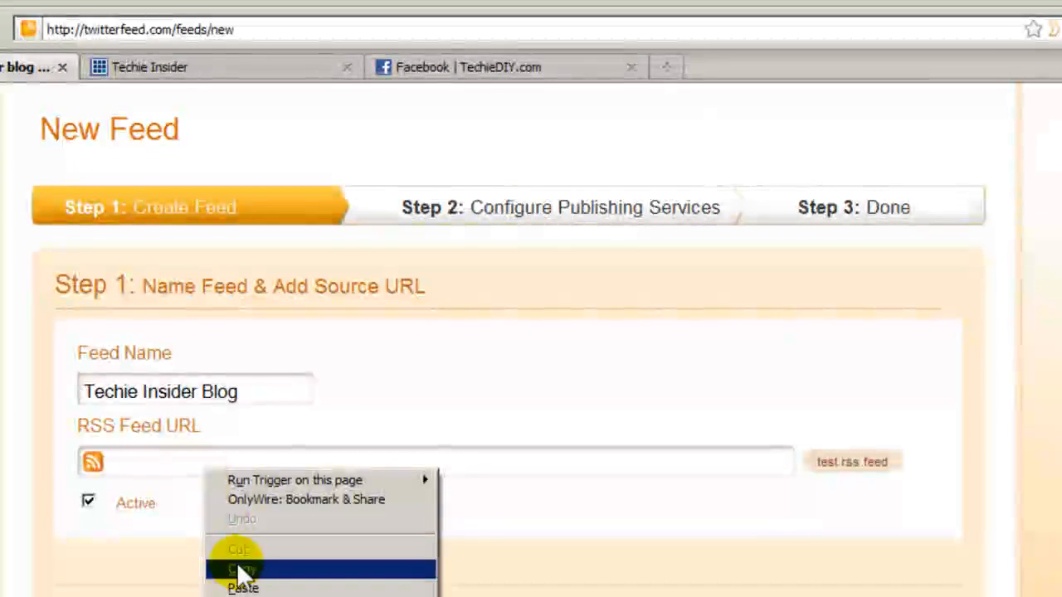
pyautogui.click(238, 587)
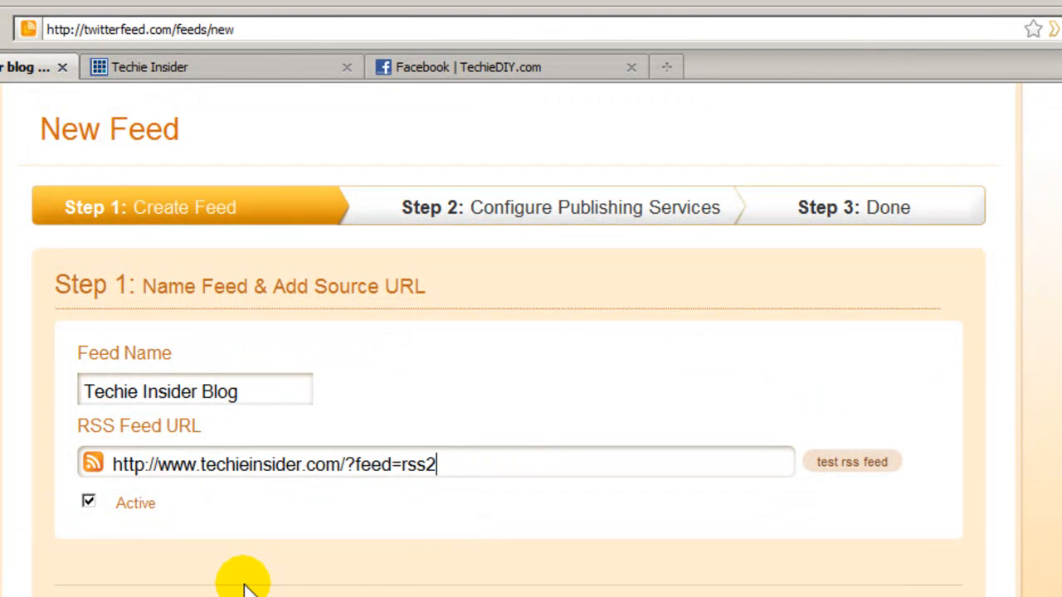
pyautogui.moveTo(639, 494)
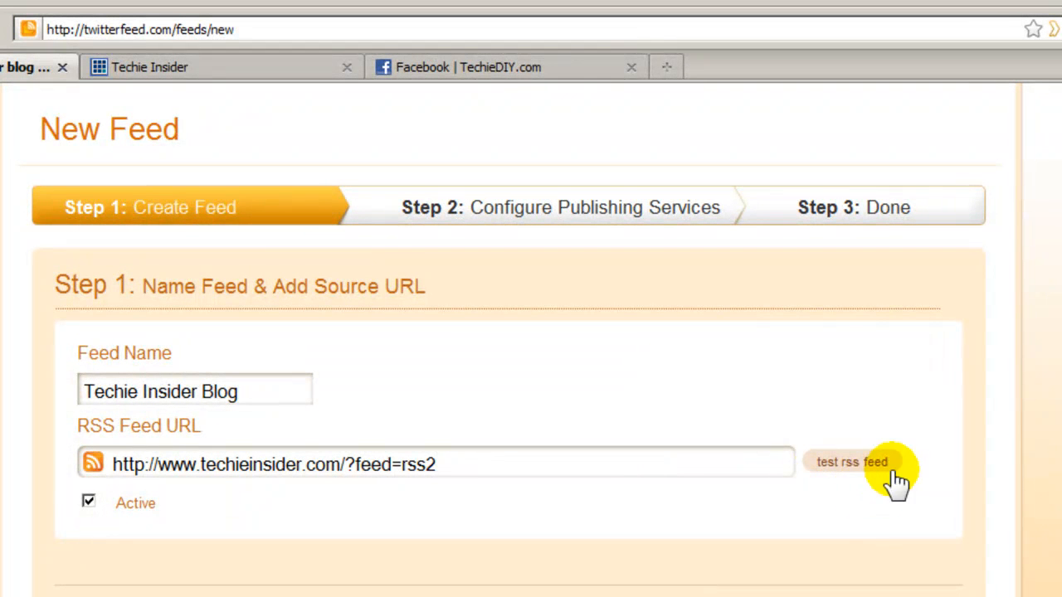
pyautogui.click(853, 462)
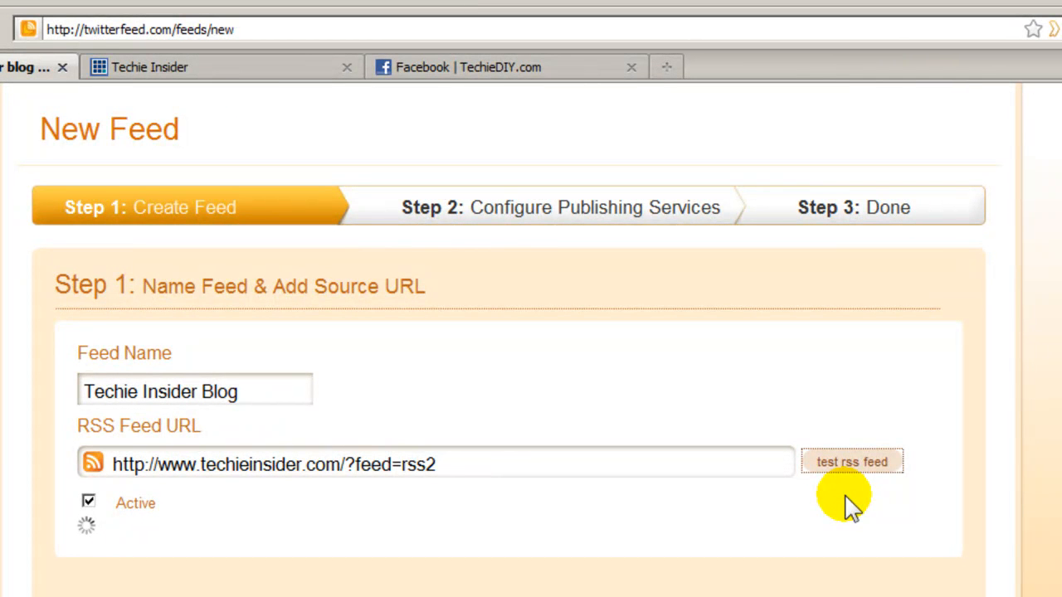
pyautogui.click(853, 462)
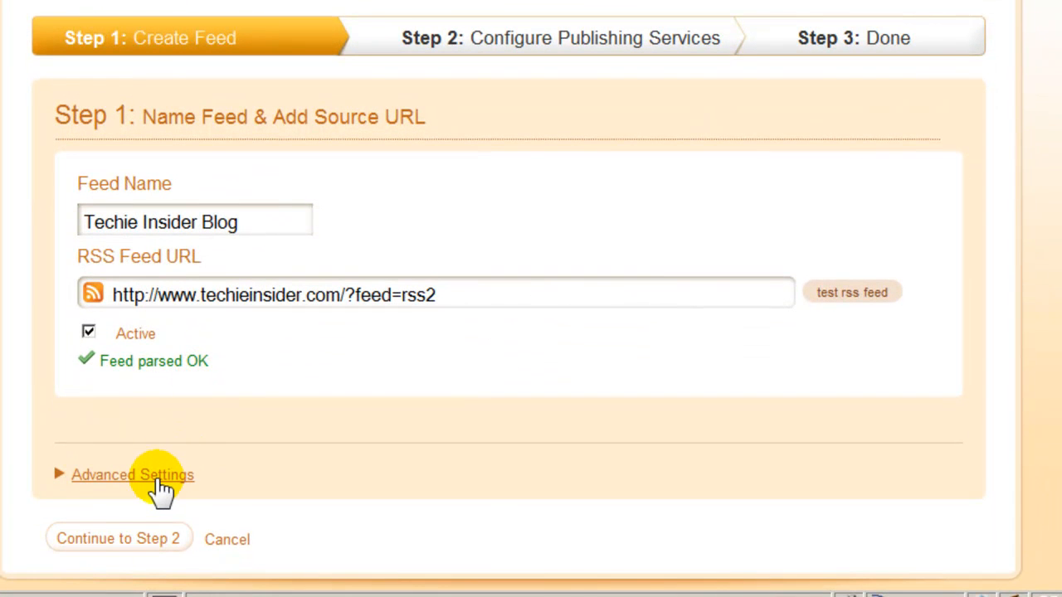
pyautogui.click(132, 475)
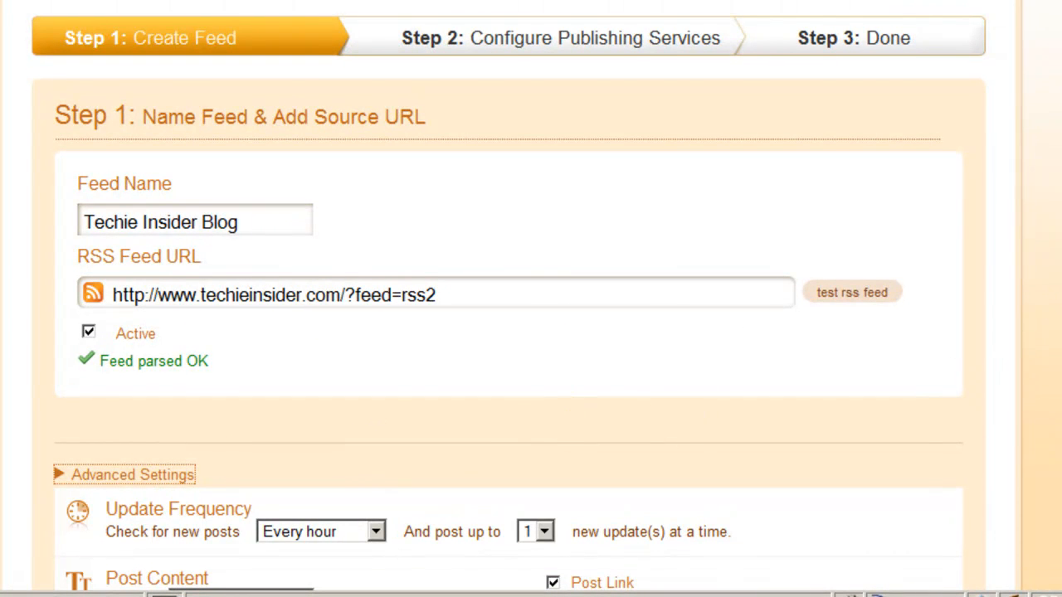
pyautogui.scroll(-3)
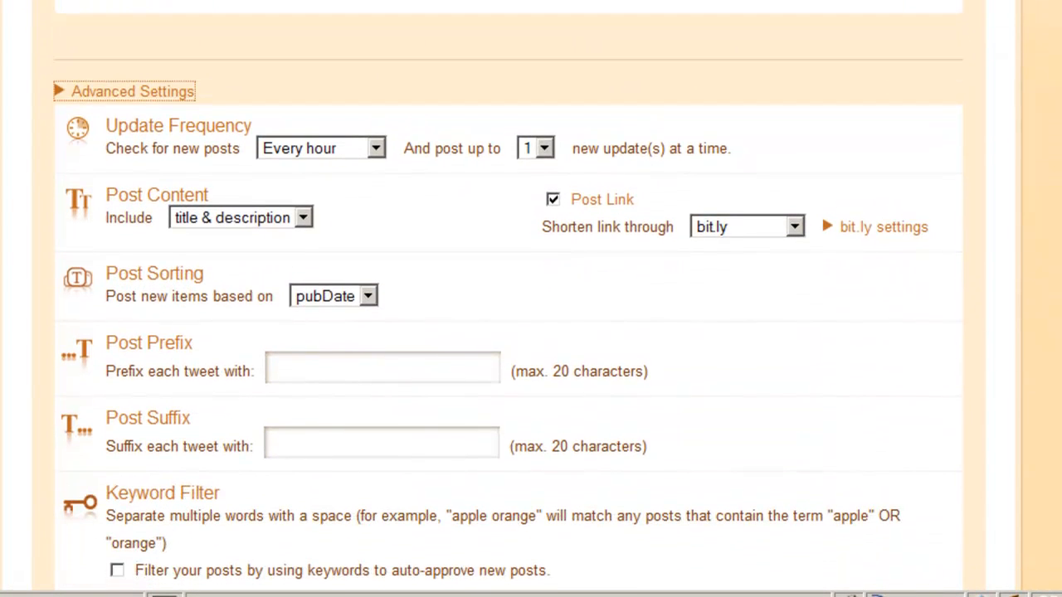
pyautogui.moveTo(414, 220)
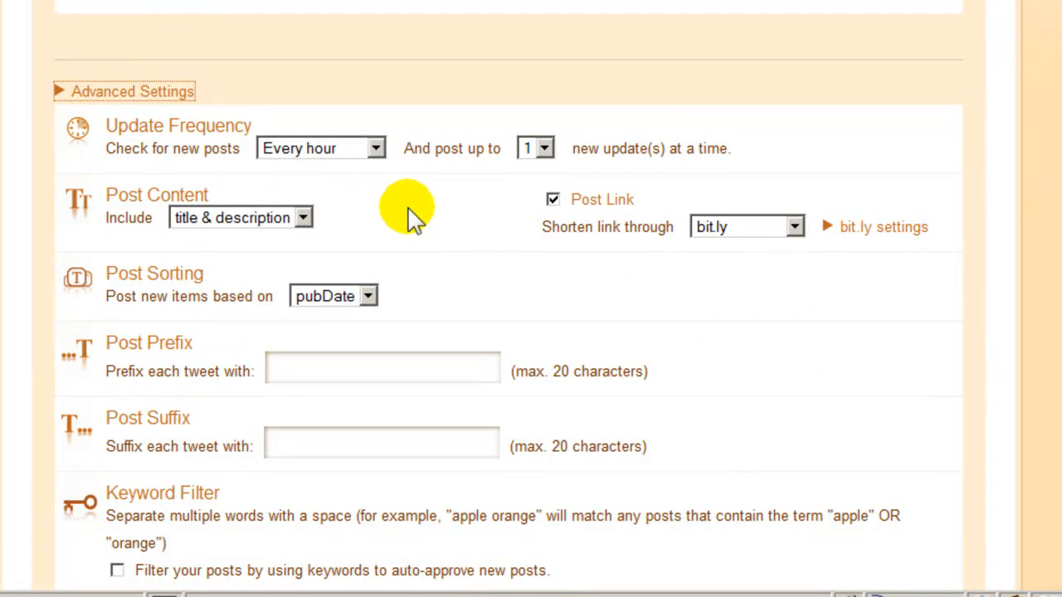
pyautogui.moveTo(277, 156)
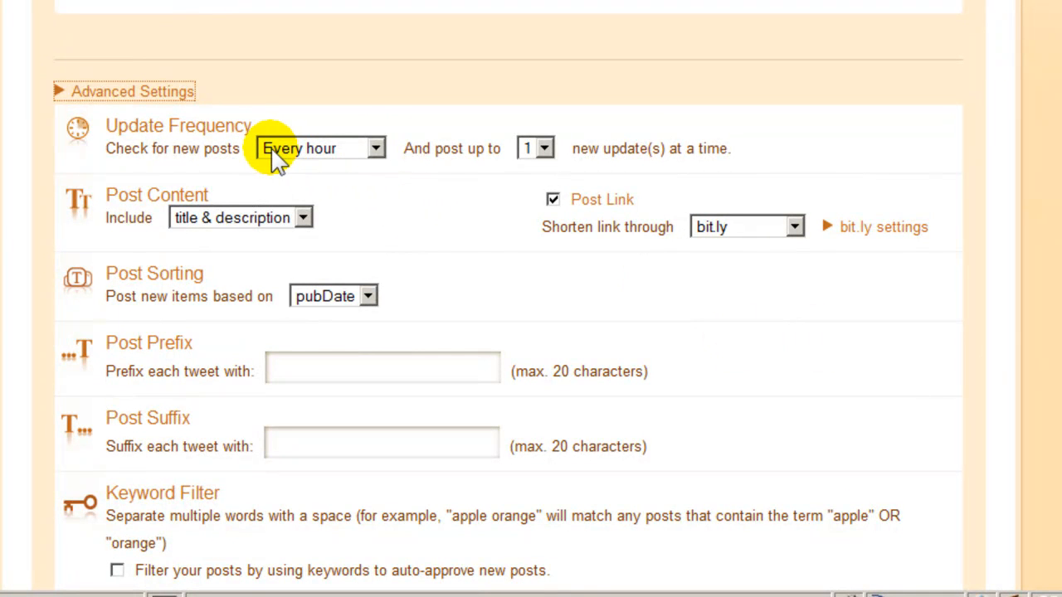
pyautogui.moveTo(321, 166)
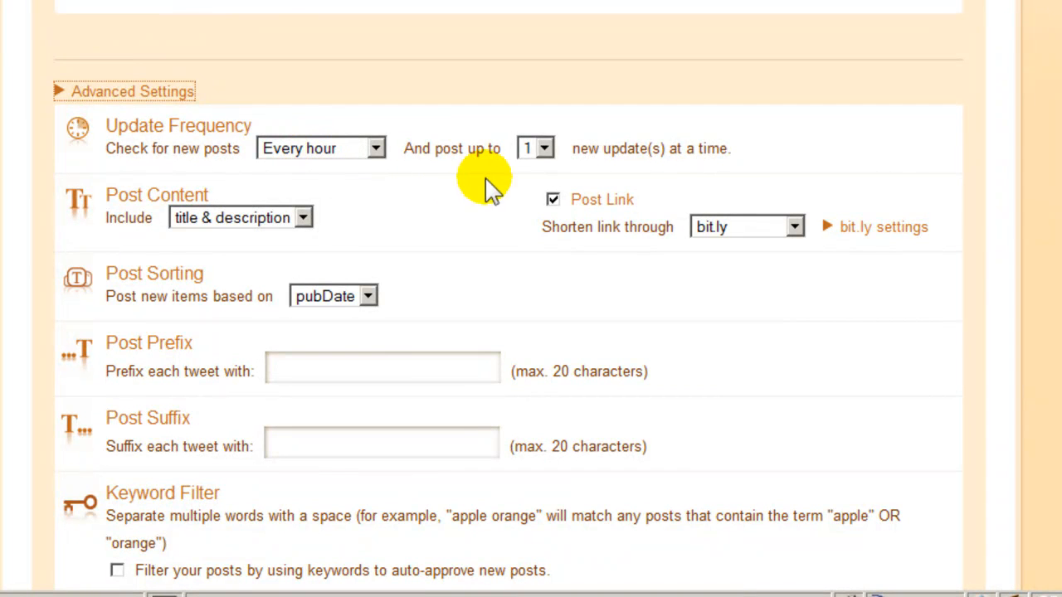
pyautogui.moveTo(506, 303)
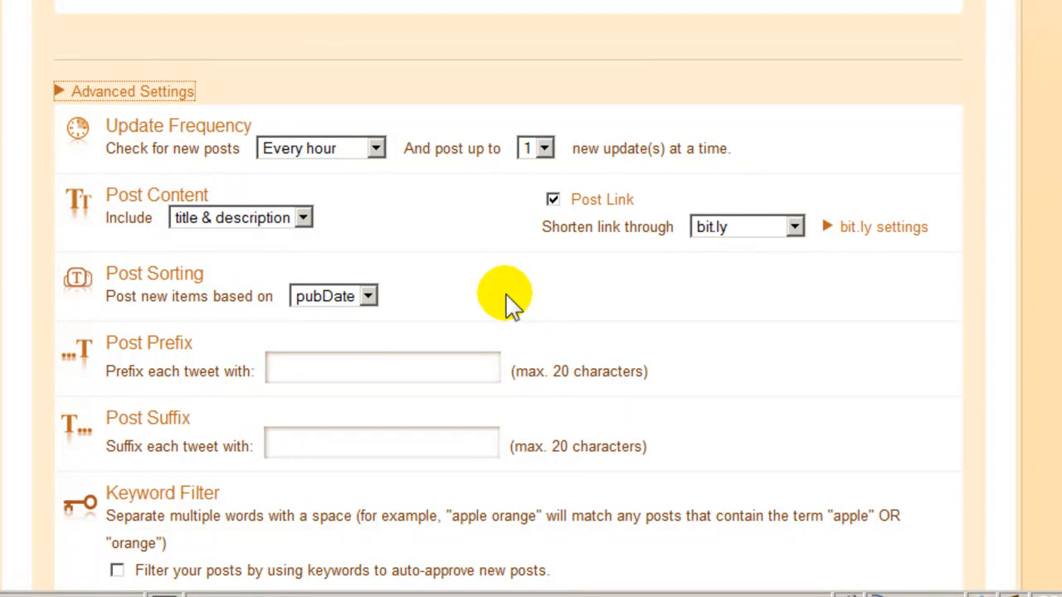
pyautogui.moveTo(419, 286)
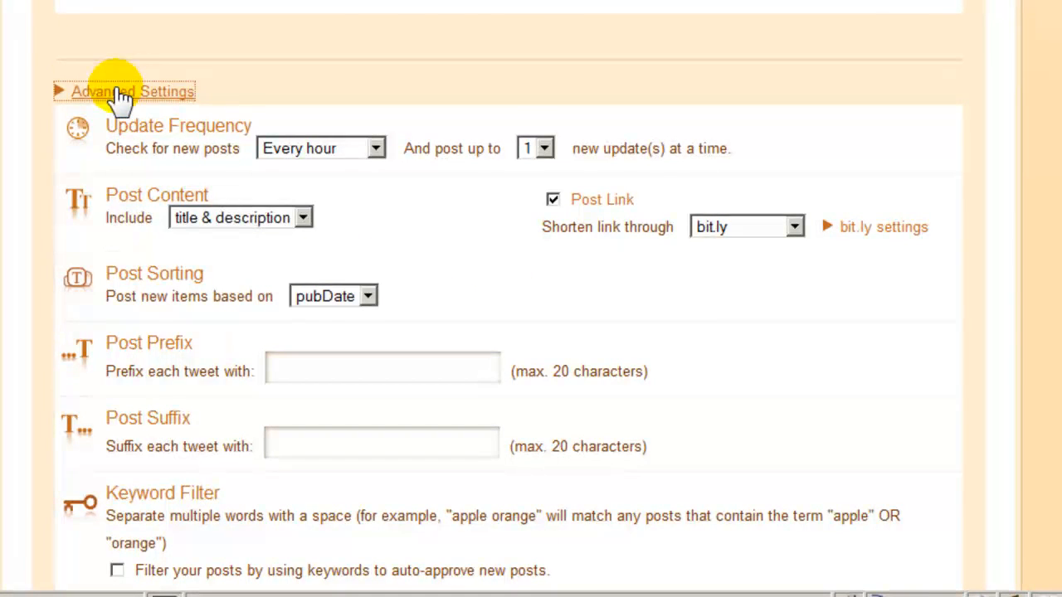
pyautogui.click(127, 92)
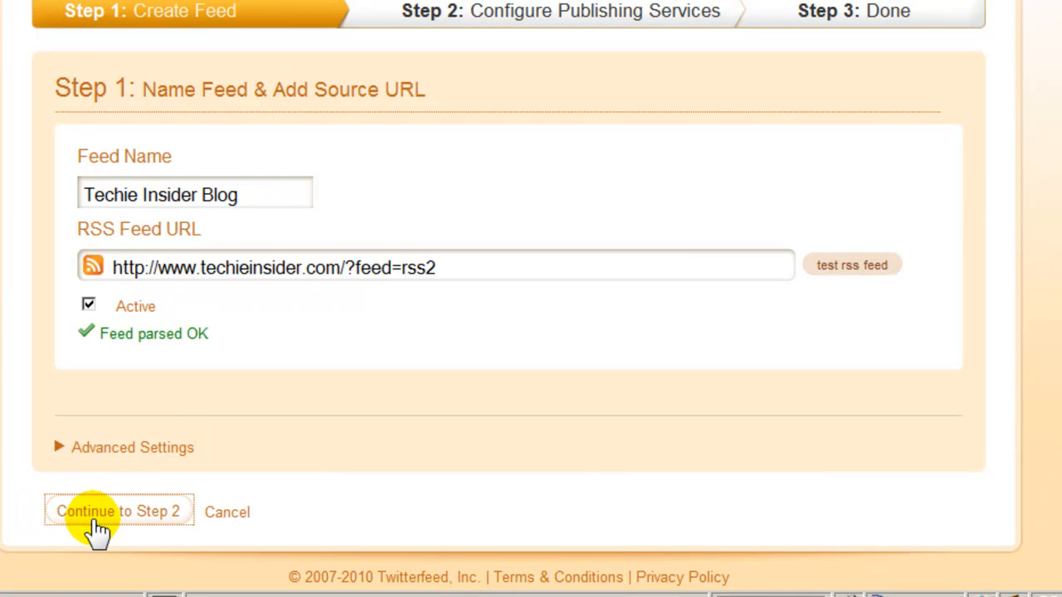
pyautogui.click(120, 512)
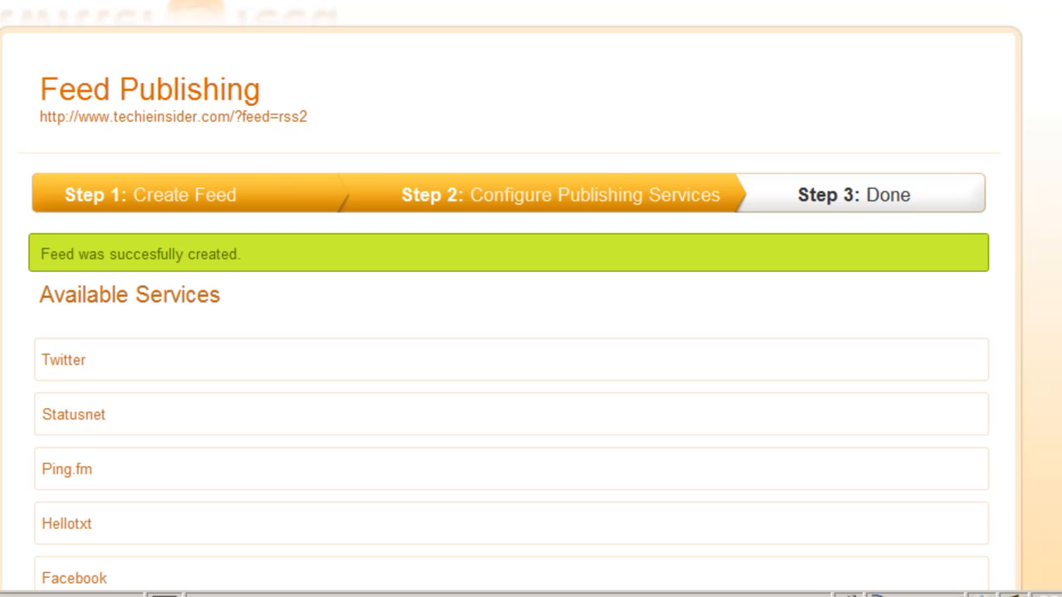
# Scroll through Available Services and choose Facebook as the publishing service.
pyautogui.scroll(-3)
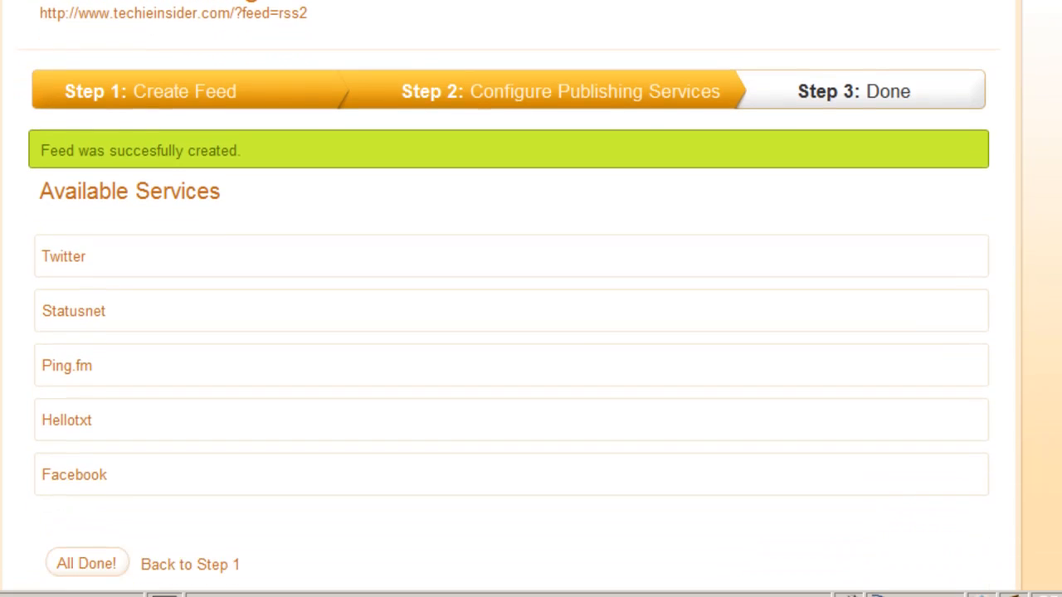
pyautogui.scroll(-3)
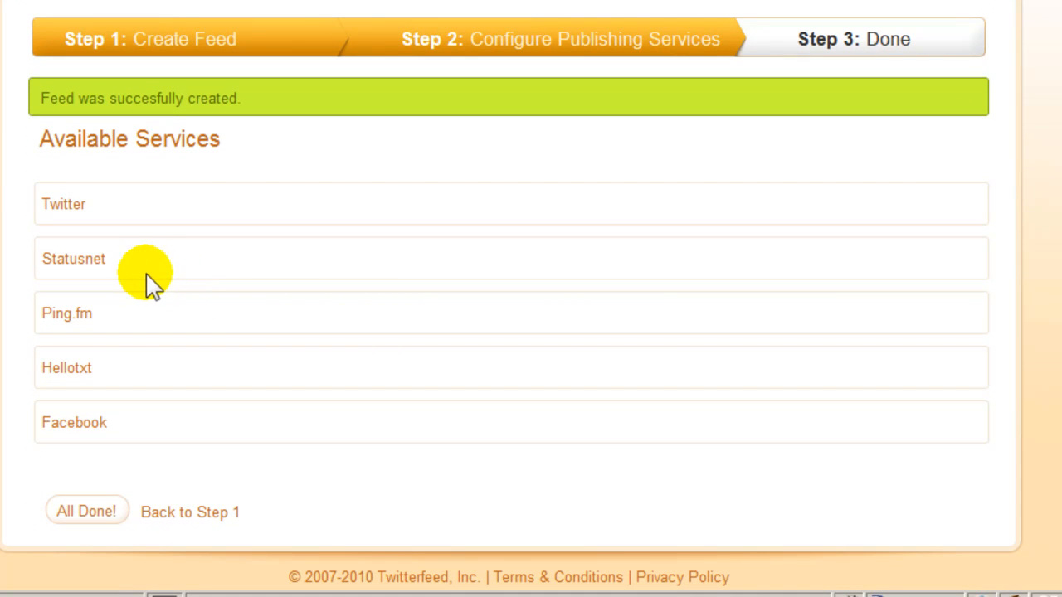
pyautogui.moveTo(100, 376)
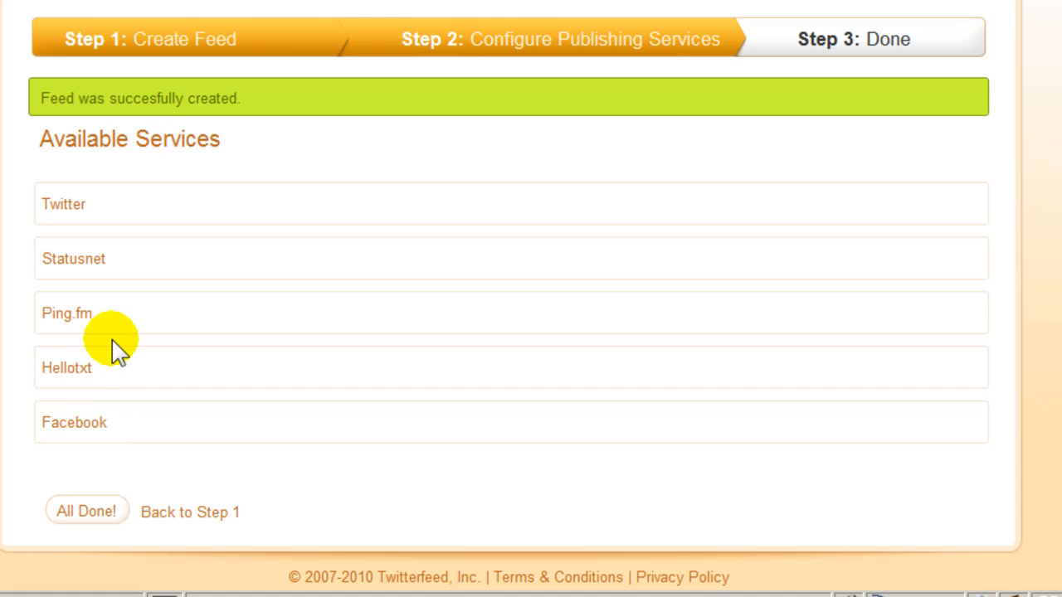
pyautogui.moveTo(116, 372)
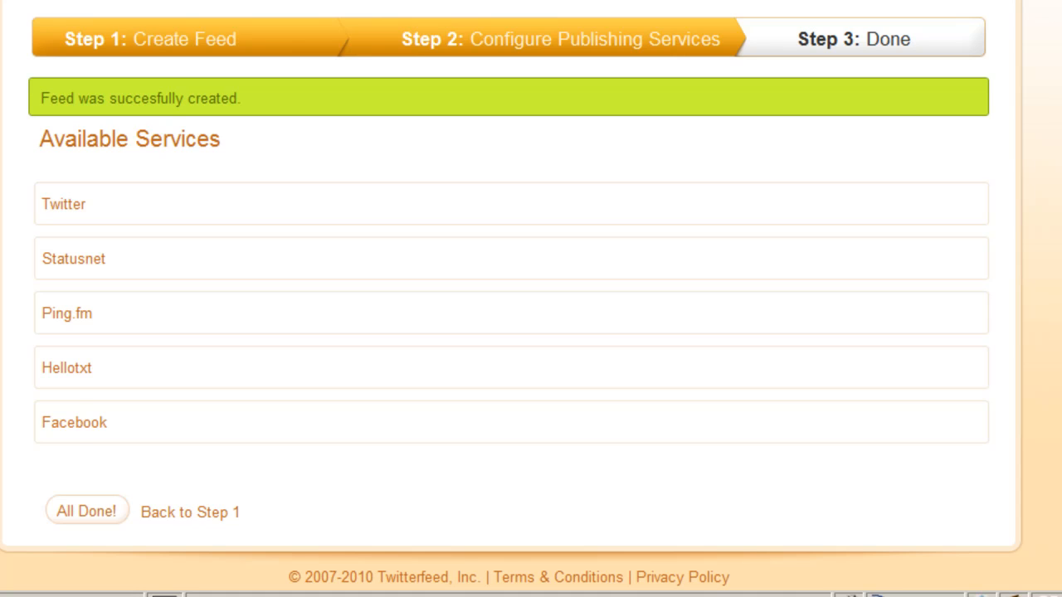
pyautogui.click(70, 423)
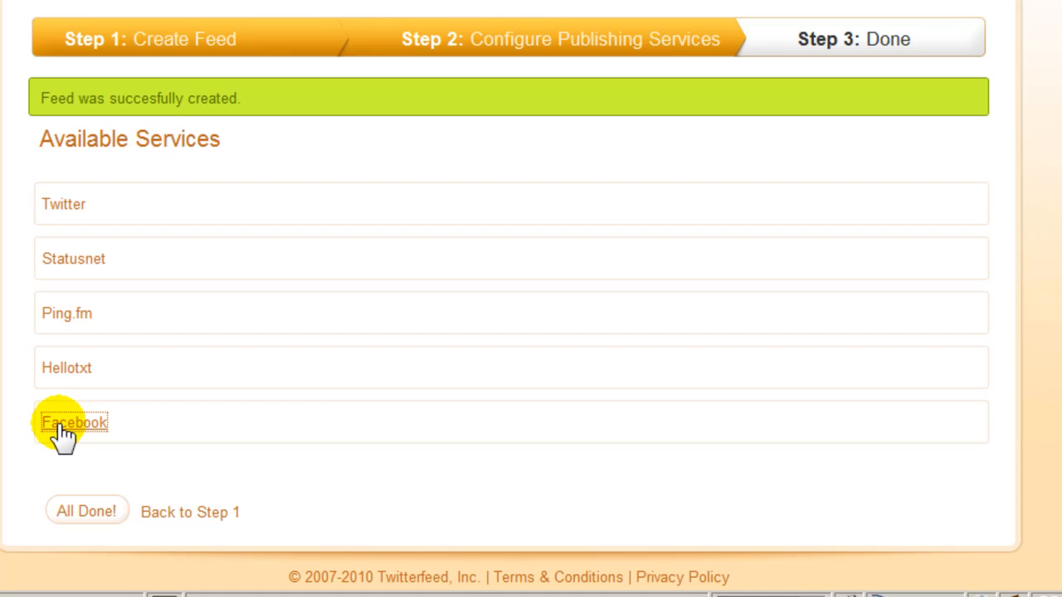
pyautogui.click(71, 423)
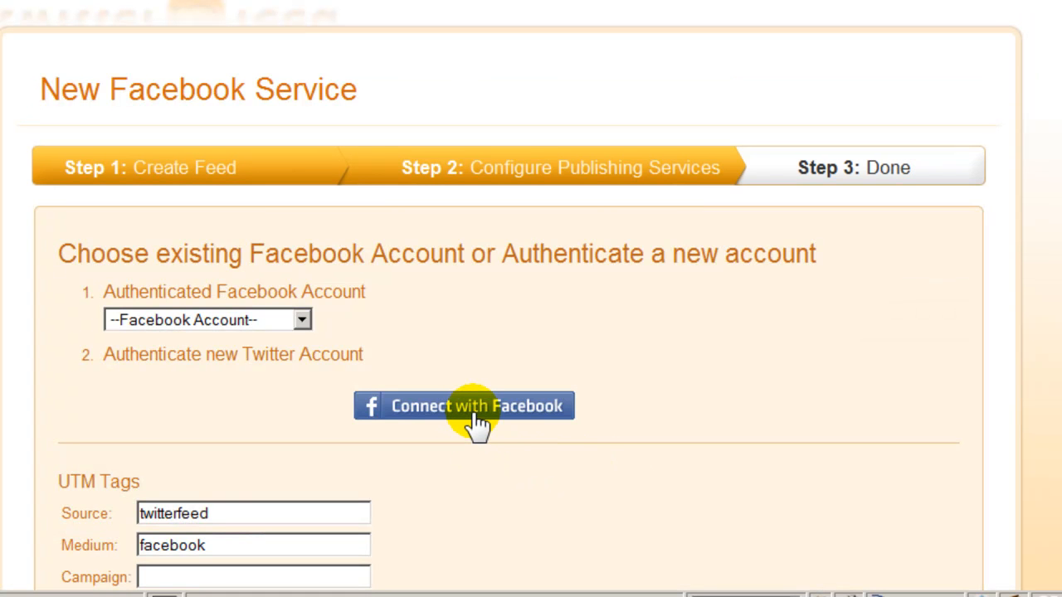
# Connect the logged-in Facebook account via Connect with Facebook, granting Twitterfeed permission.
pyautogui.click(465, 405)
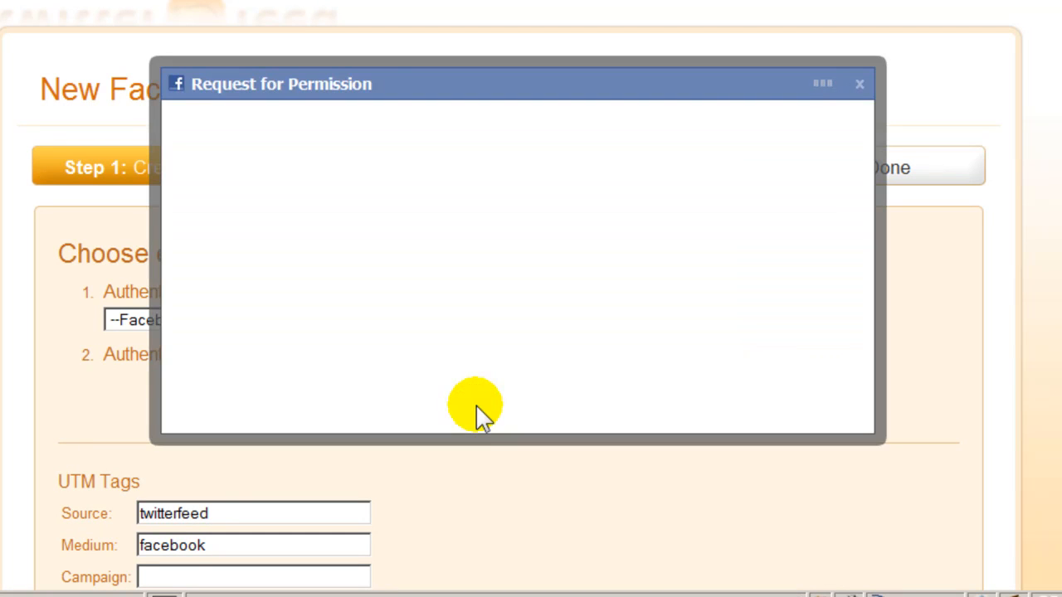
pyautogui.click(857, 83)
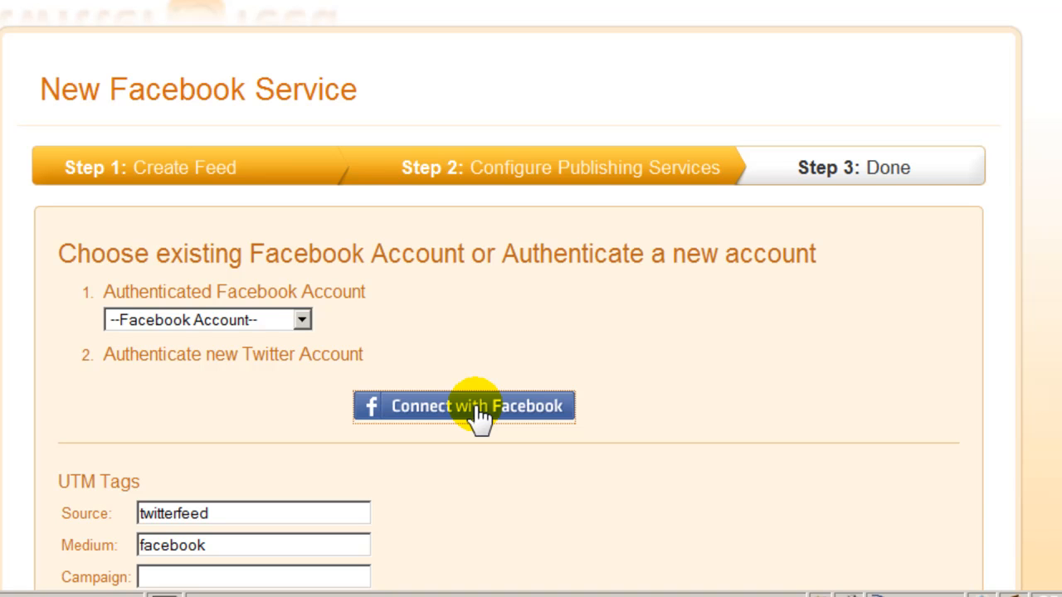
pyautogui.click(463, 406)
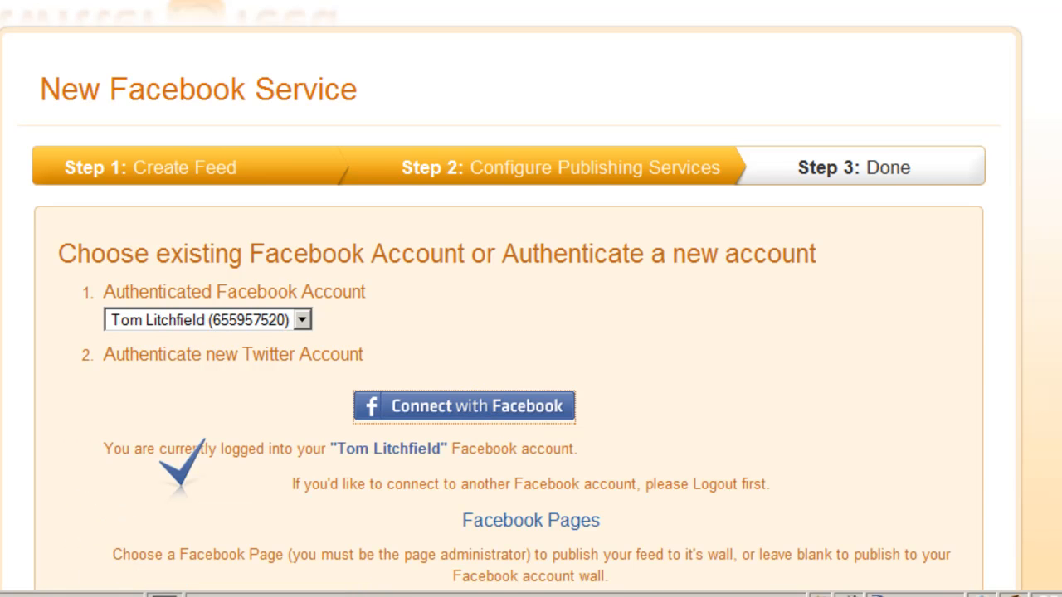
pyautogui.scroll(-3)
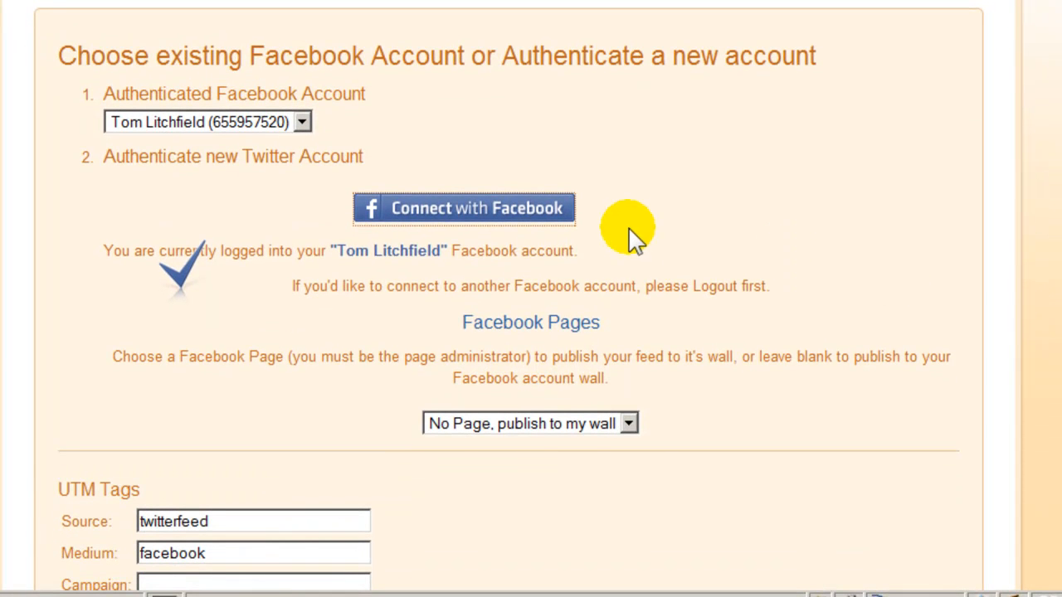
pyautogui.moveTo(635, 241)
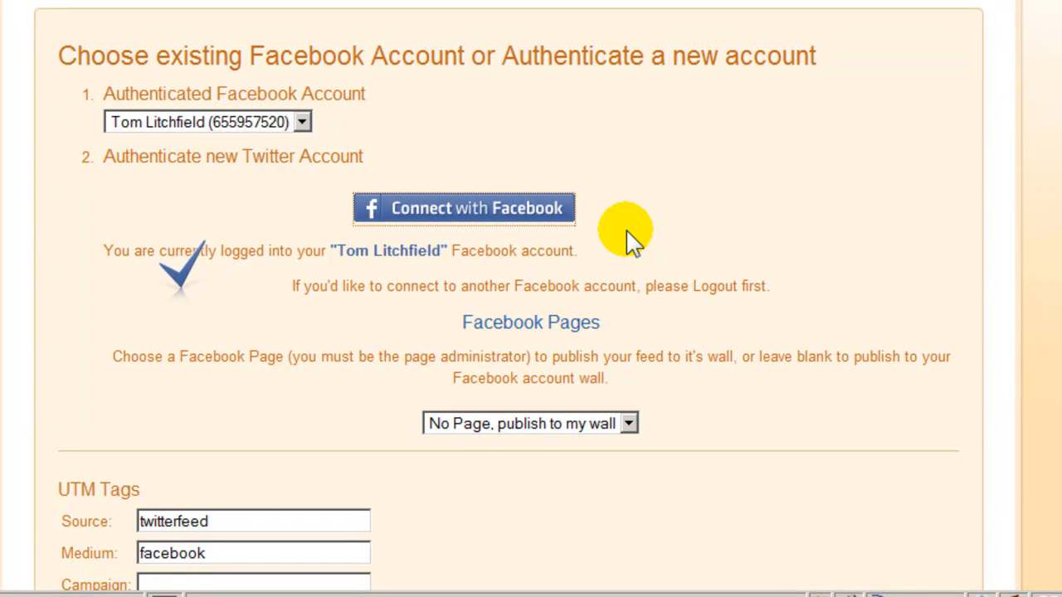
pyautogui.moveTo(670, 245)
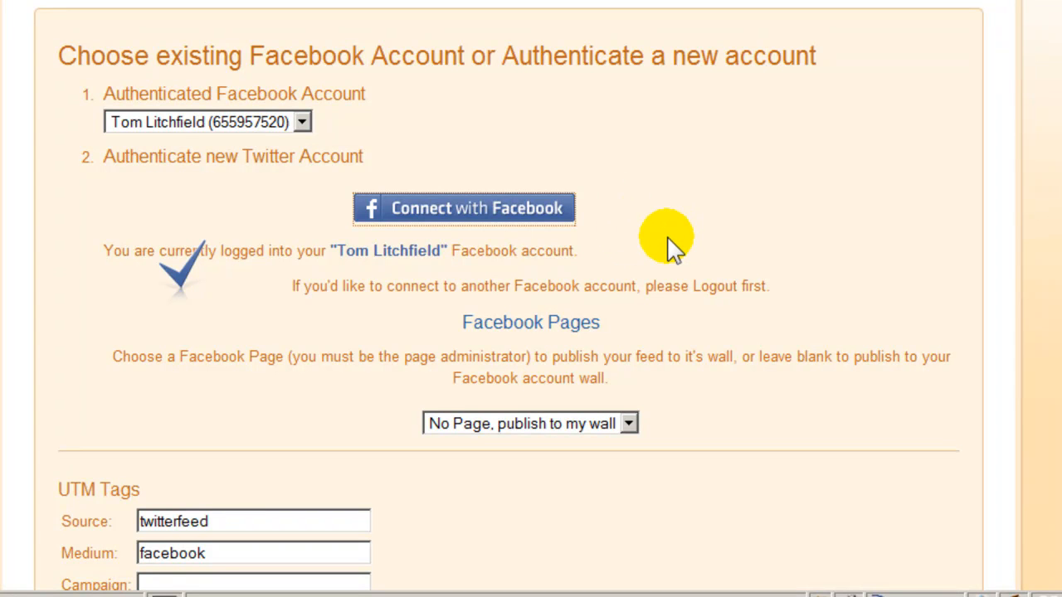
pyautogui.moveTo(635, 427)
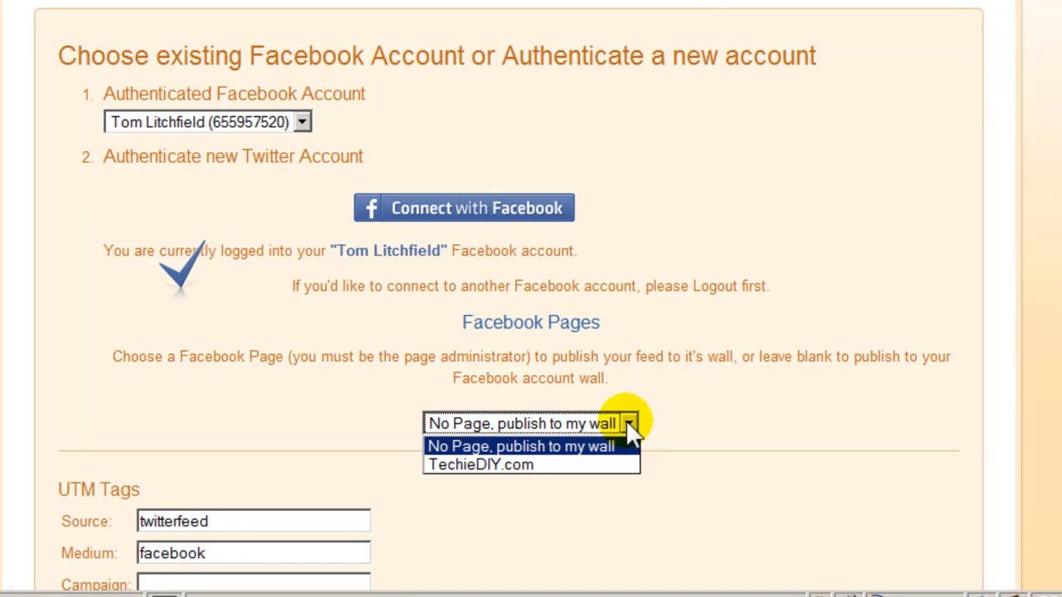
pyautogui.moveTo(564, 471)
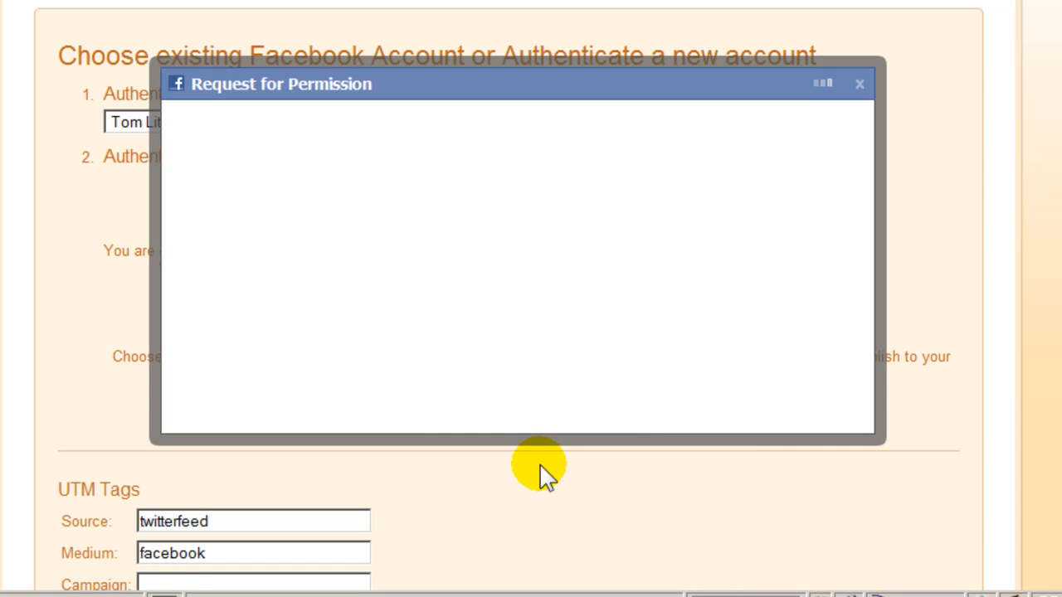
# Allow Facebook's permission request to publish to the TechieDIY.com page.
pyautogui.click(858, 83)
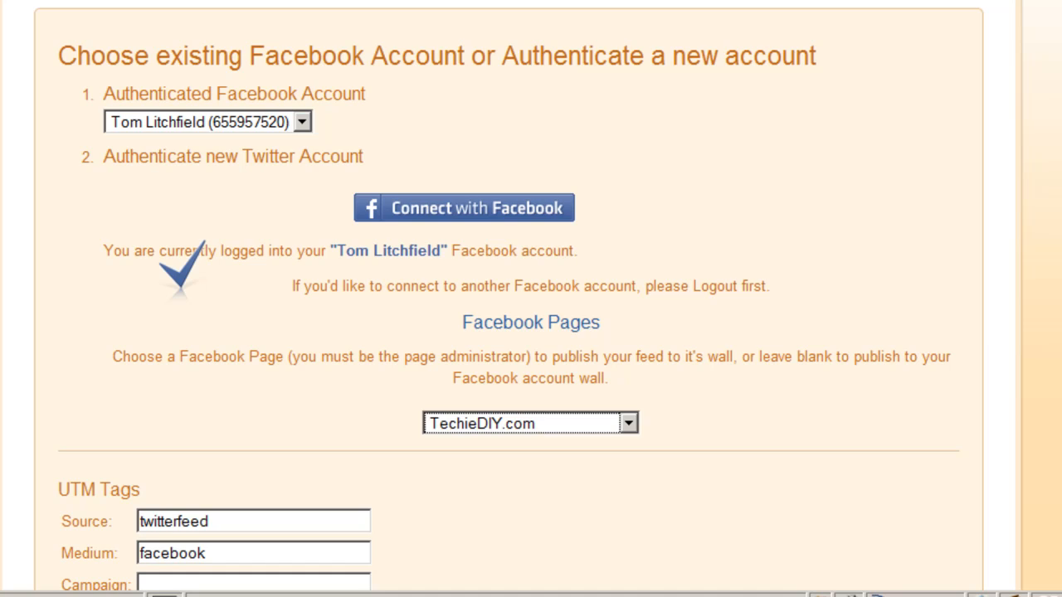
pyautogui.scroll(-3)
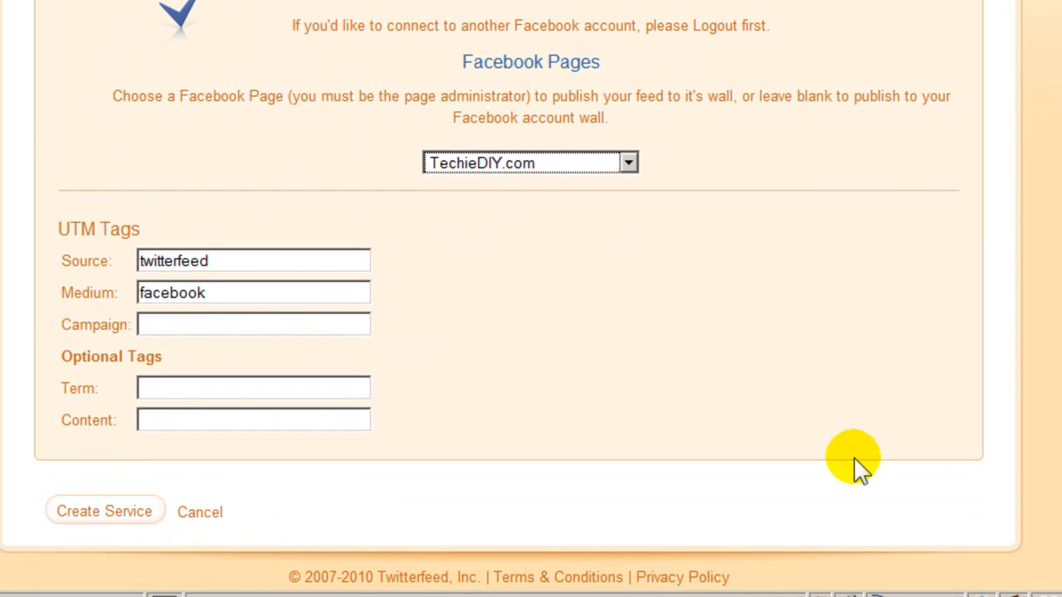
pyautogui.moveTo(105, 511)
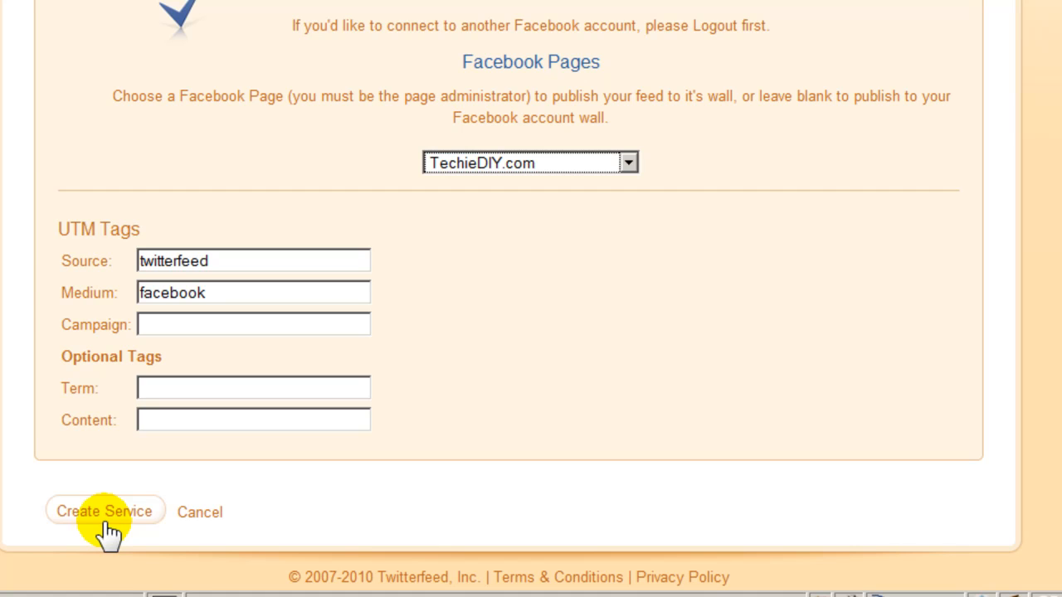
pyautogui.moveTo(270, 422)
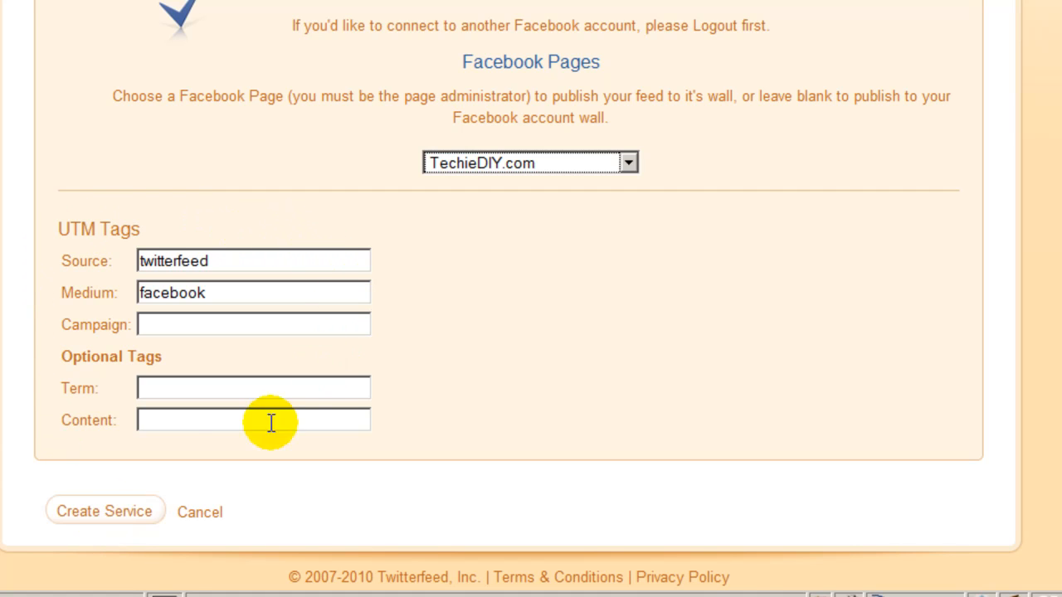
pyautogui.moveTo(42, 236)
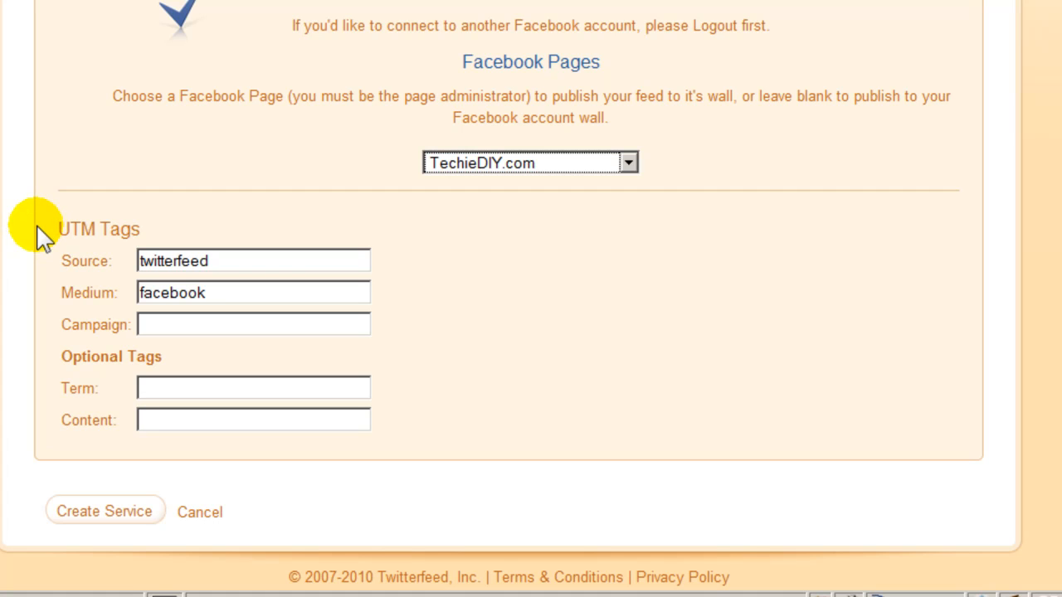
pyautogui.moveTo(68, 430)
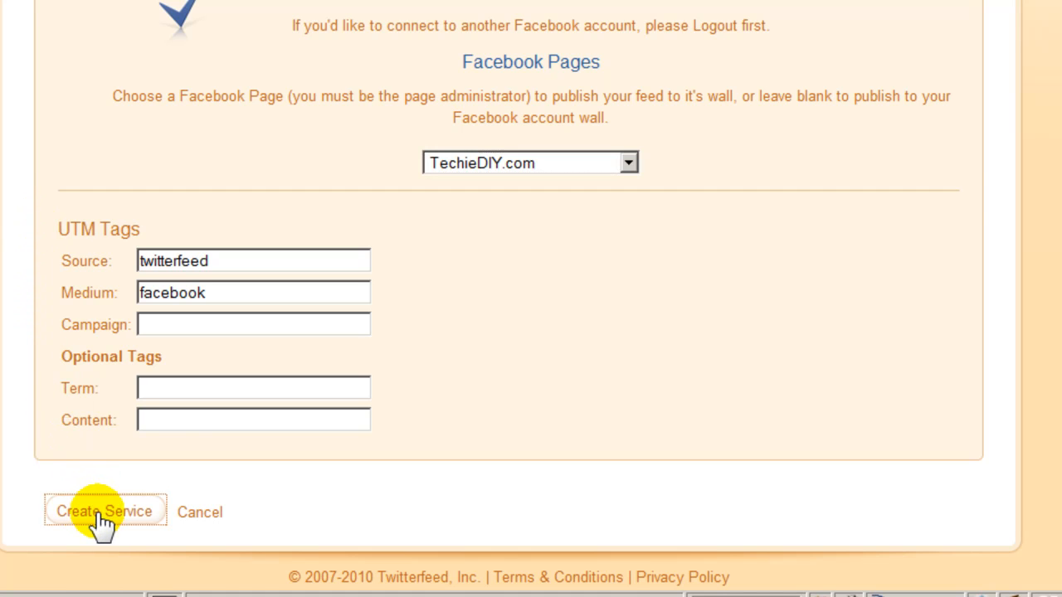
# Submit the form with Create Service to activate Facebook for Techie Insider Blog.
pyautogui.click(105, 512)
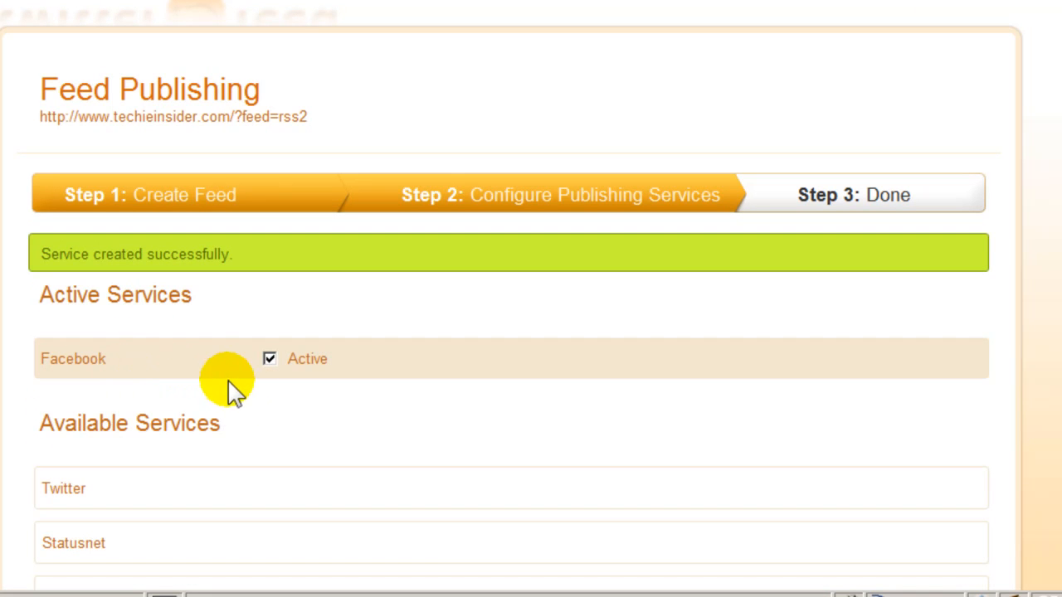
pyautogui.moveTo(987, 236)
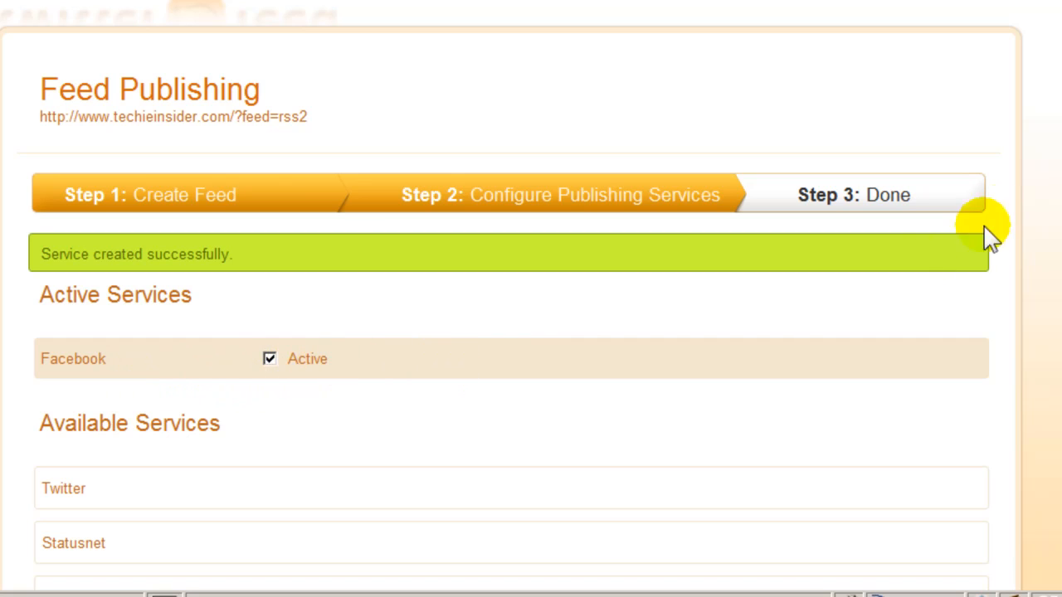
# Finish setup with All Done! and go to the Feed Dashboard listing both feeds.
pyautogui.scroll(-3)
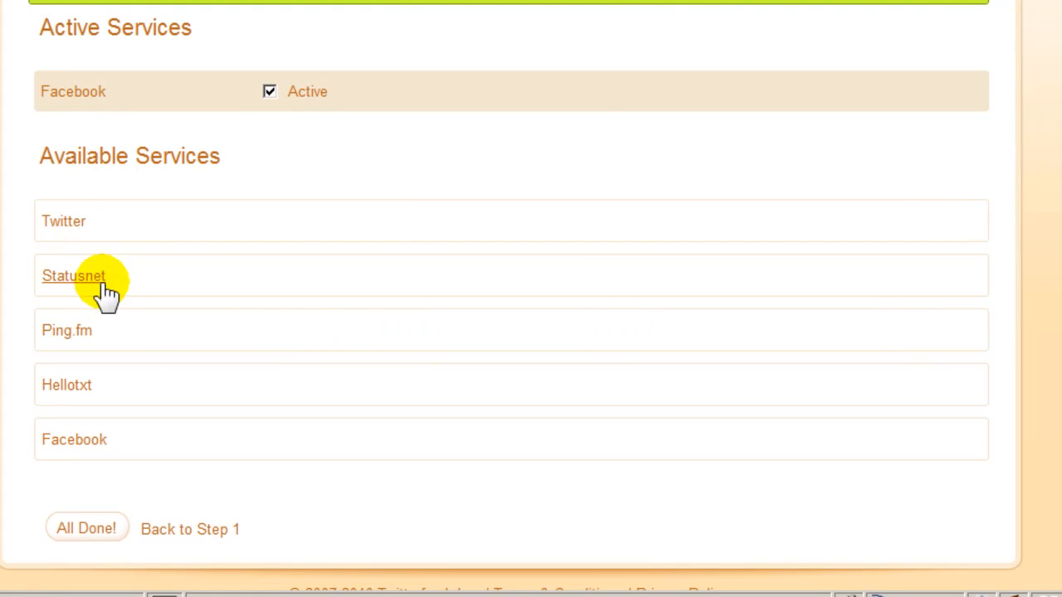
pyautogui.moveTo(116, 315)
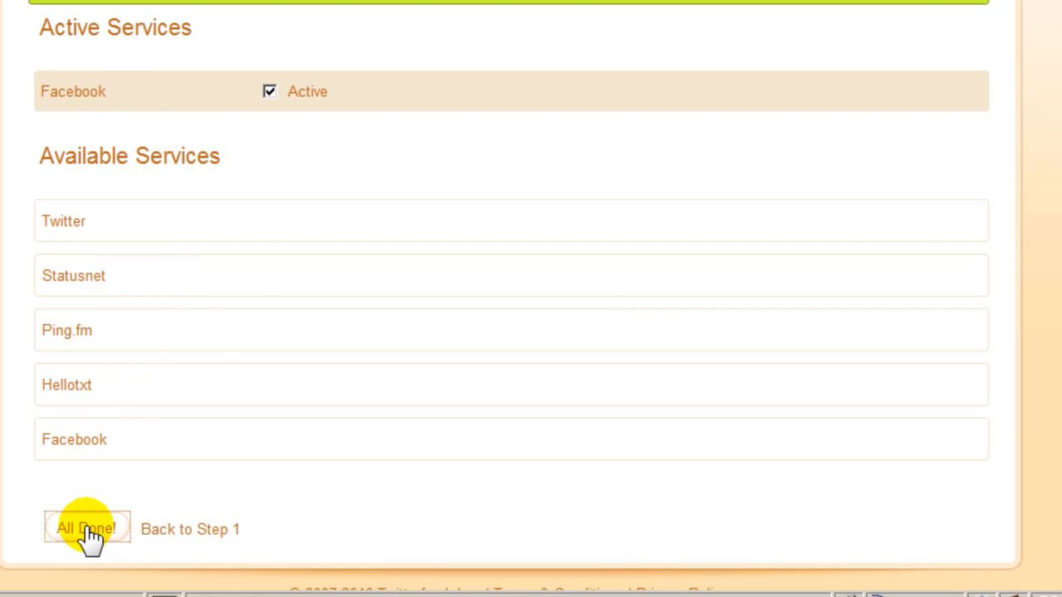
pyautogui.click(84, 528)
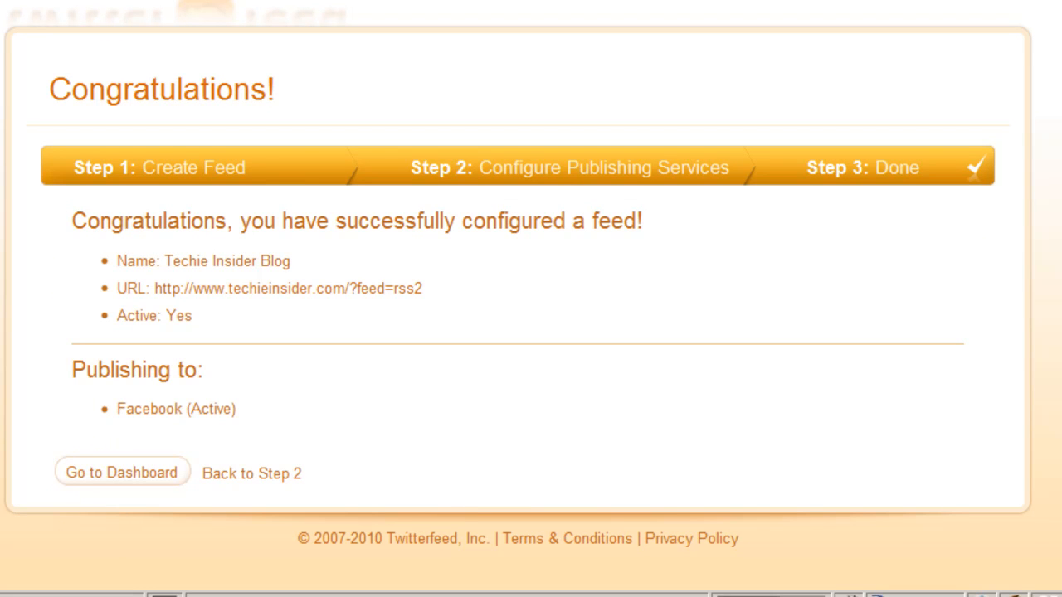
pyautogui.click(121, 472)
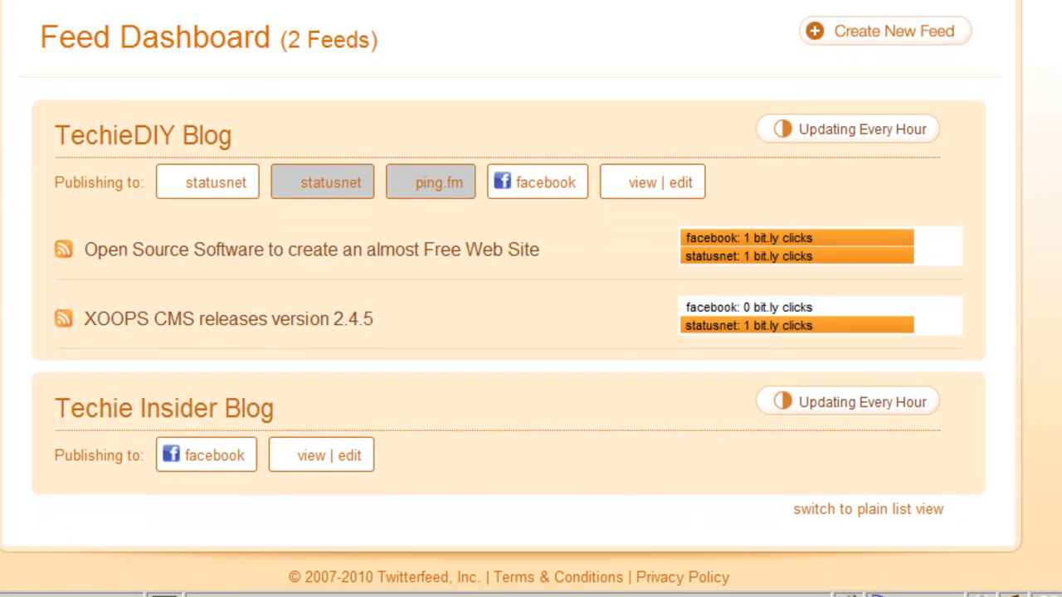
pyautogui.moveTo(431, 497)
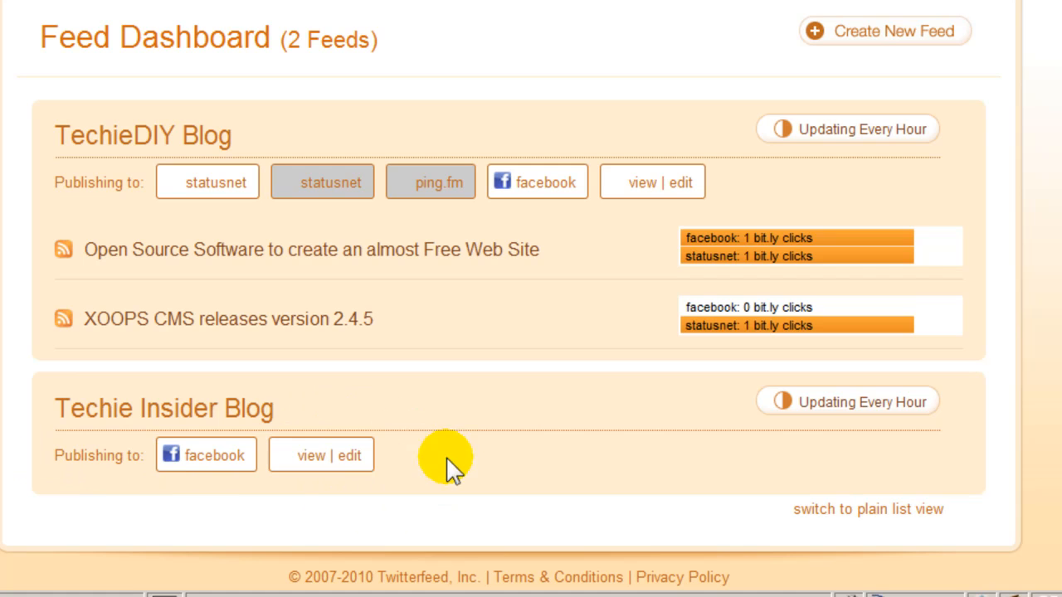
pyautogui.moveTo(365, 515)
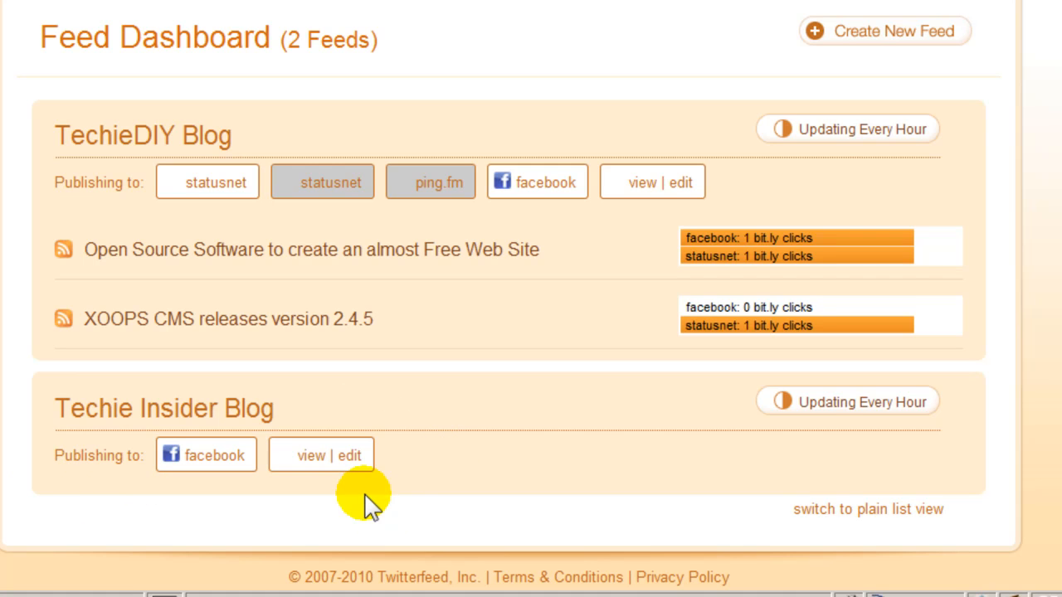
pyautogui.moveTo(315, 527)
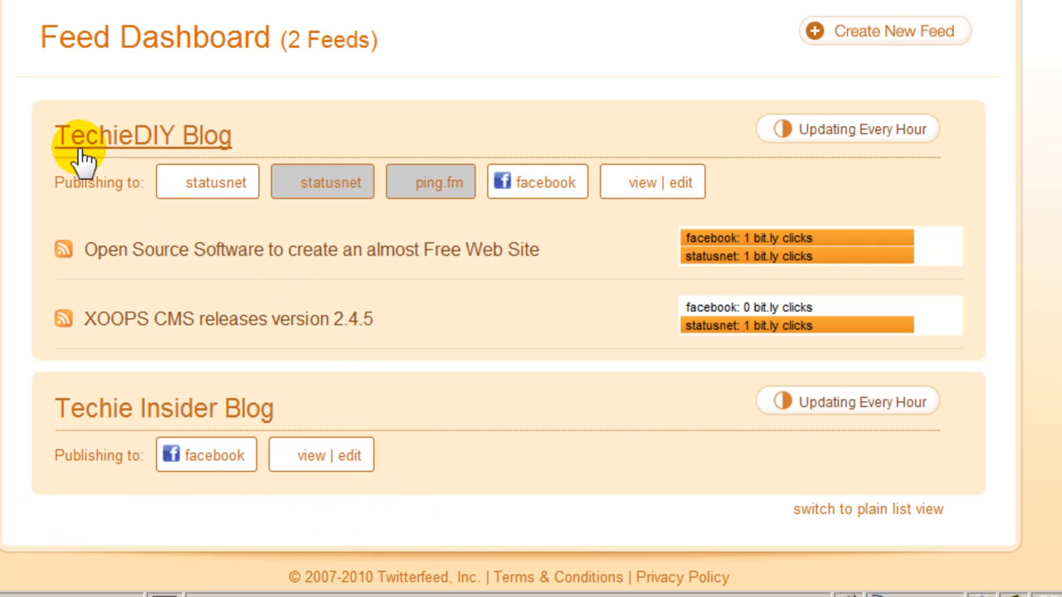
pyautogui.moveTo(274, 384)
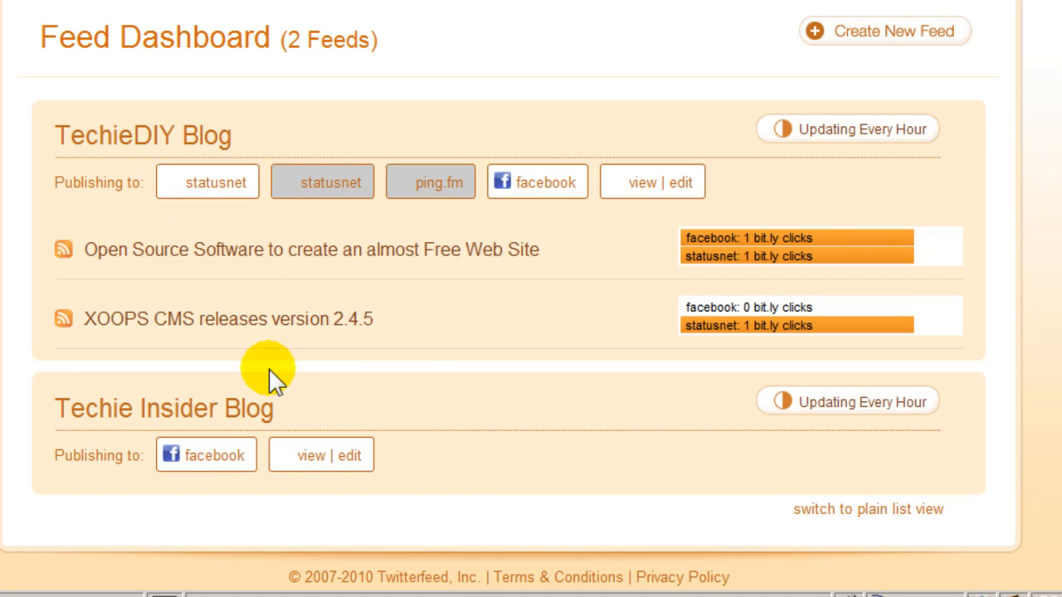
pyautogui.moveTo(435, 348)
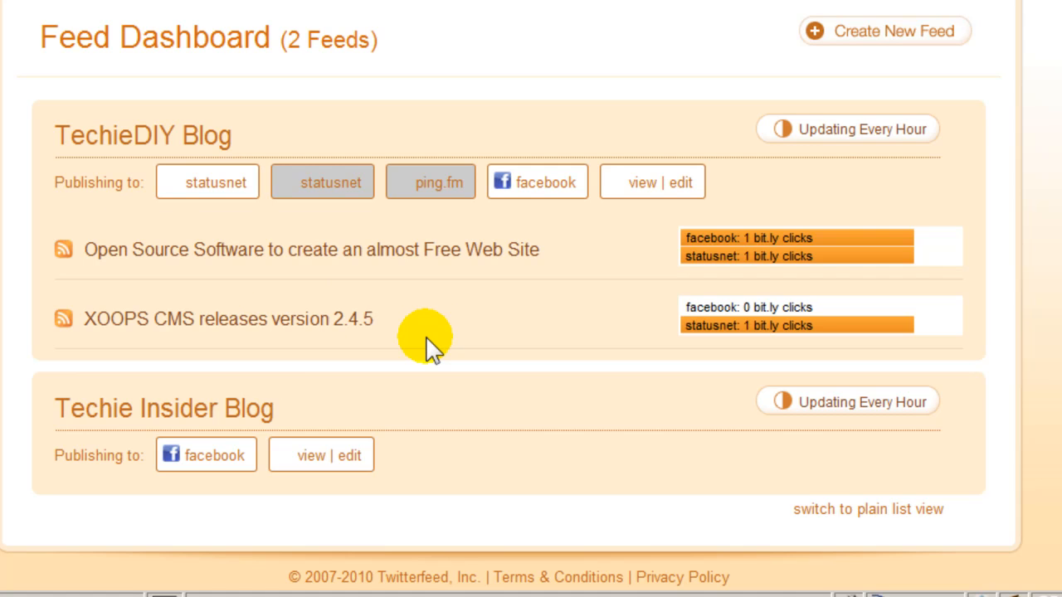
pyautogui.moveTo(568, 253)
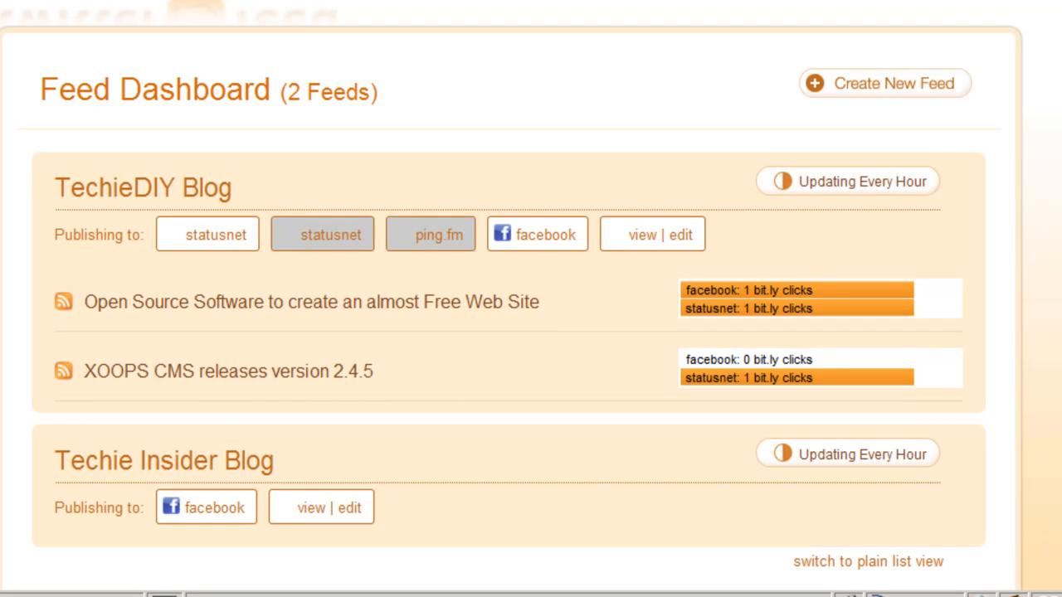
pyautogui.moveTo(419, 25)
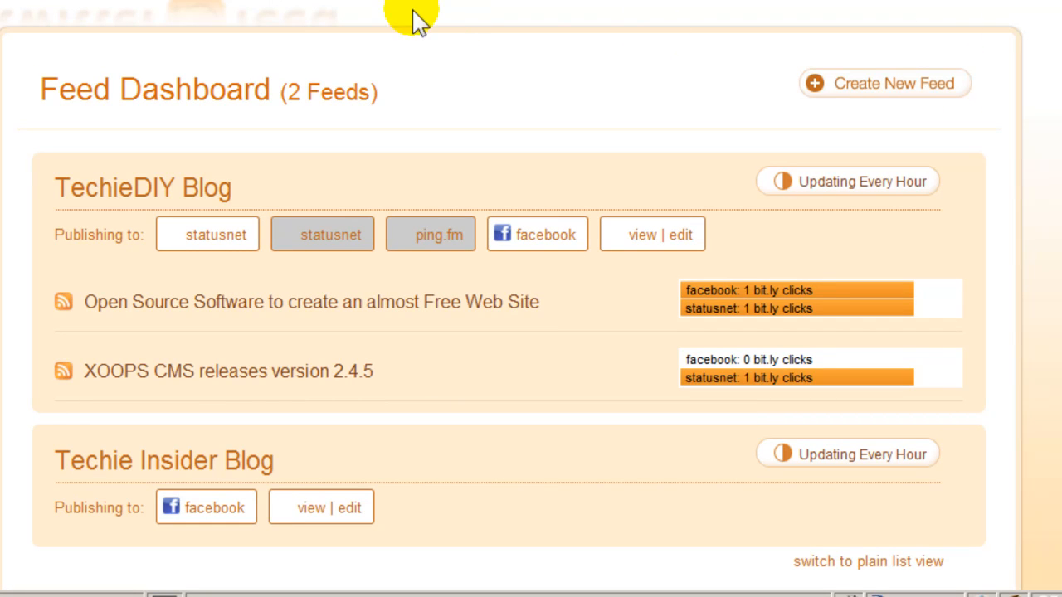
pyautogui.moveTo(408, 15)
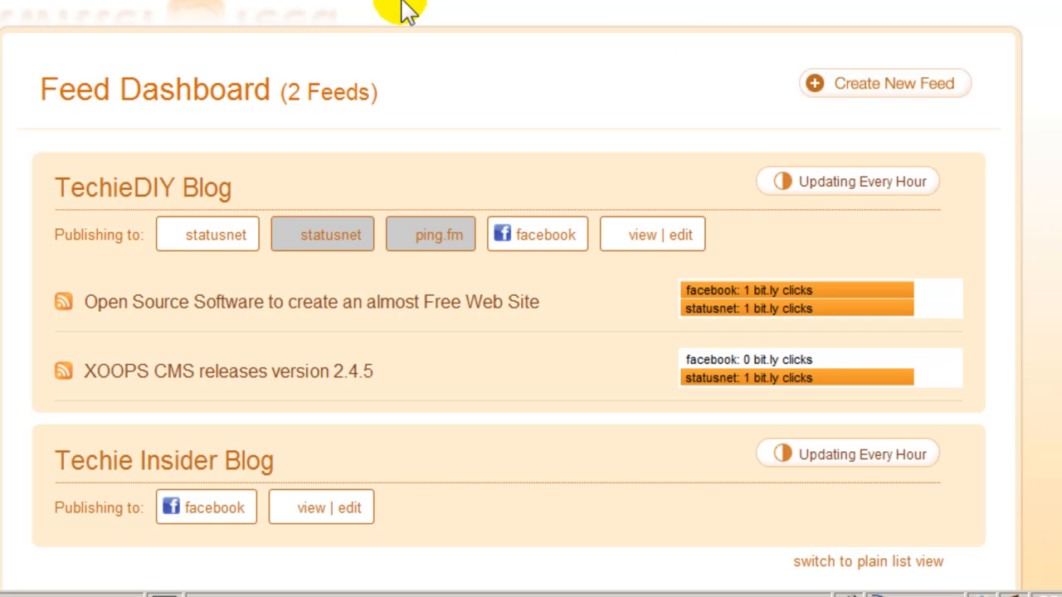